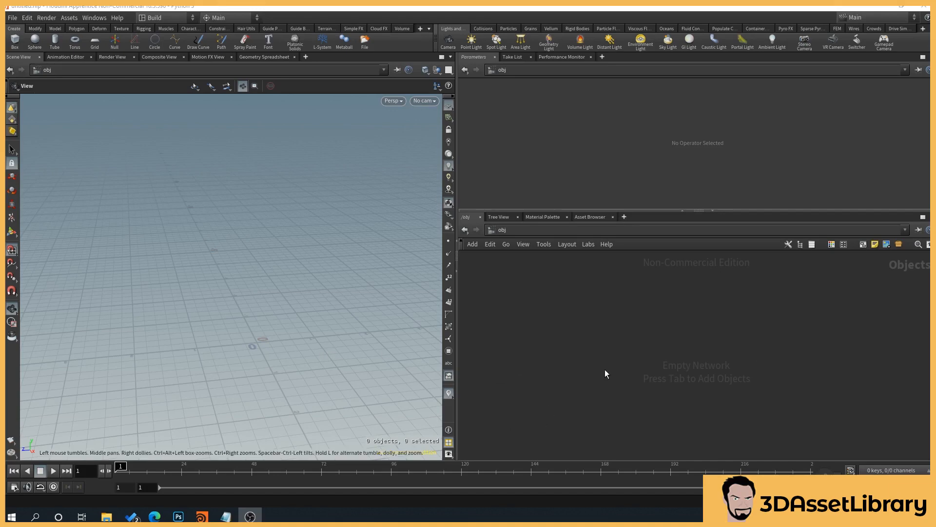
mouse_move(607, 373)
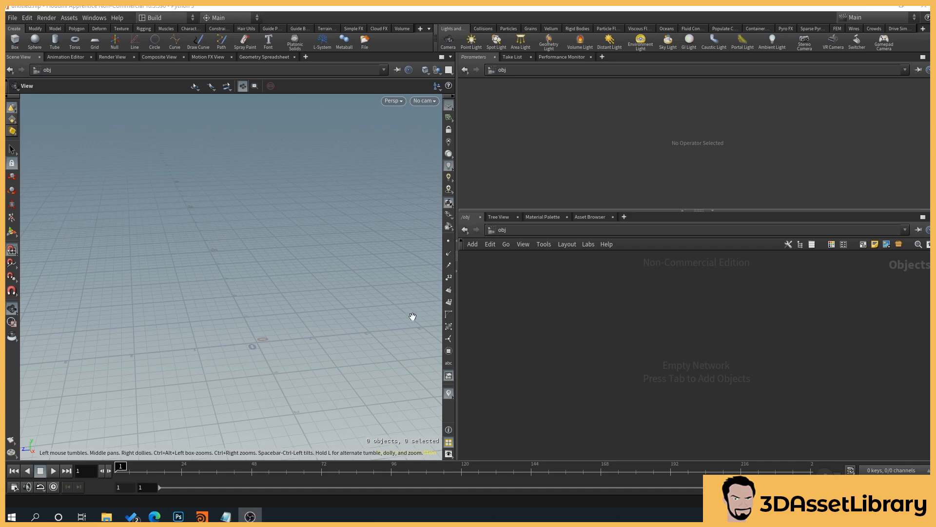
mouse_move(733, 419)
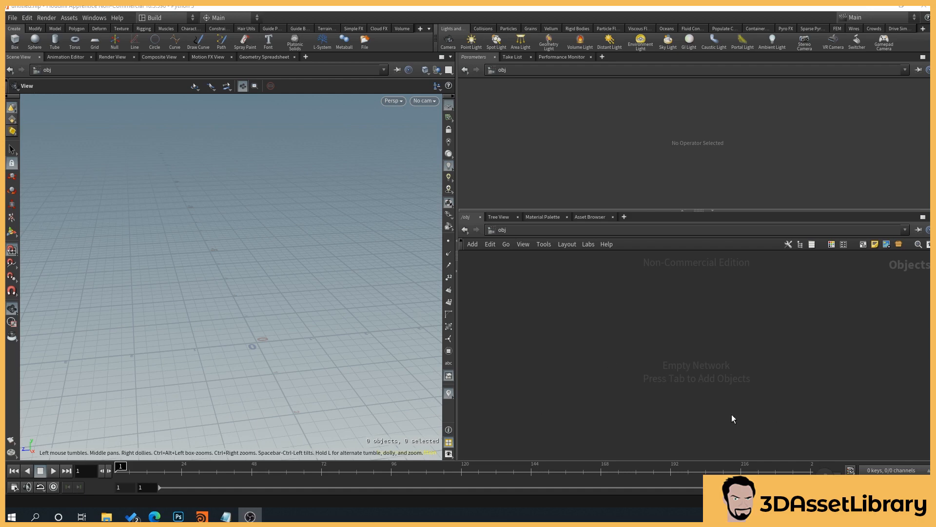
mouse_move(502, 238)
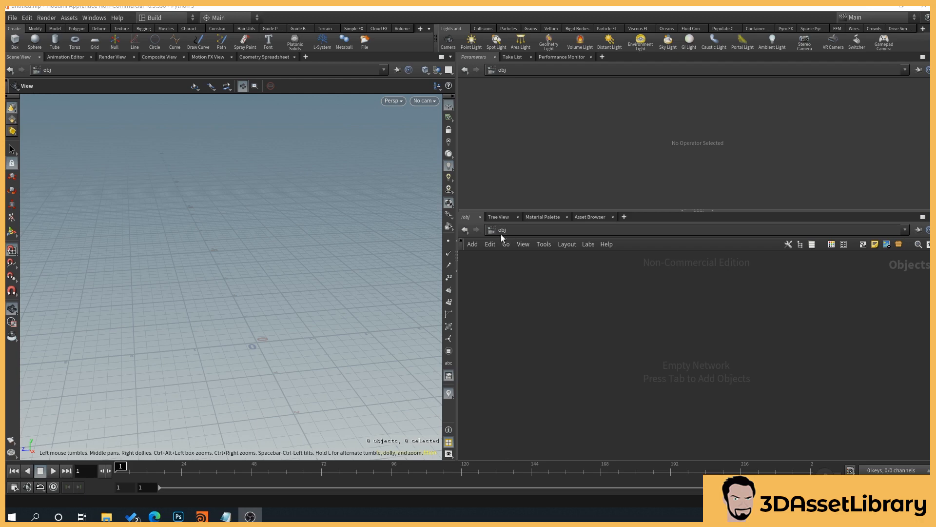
mouse_move(499, 444)
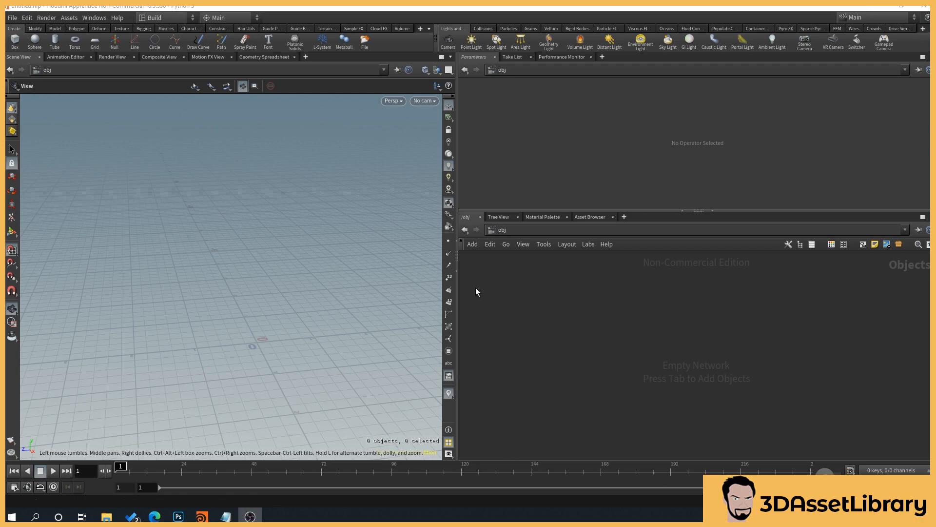
mouse_move(648, 326)
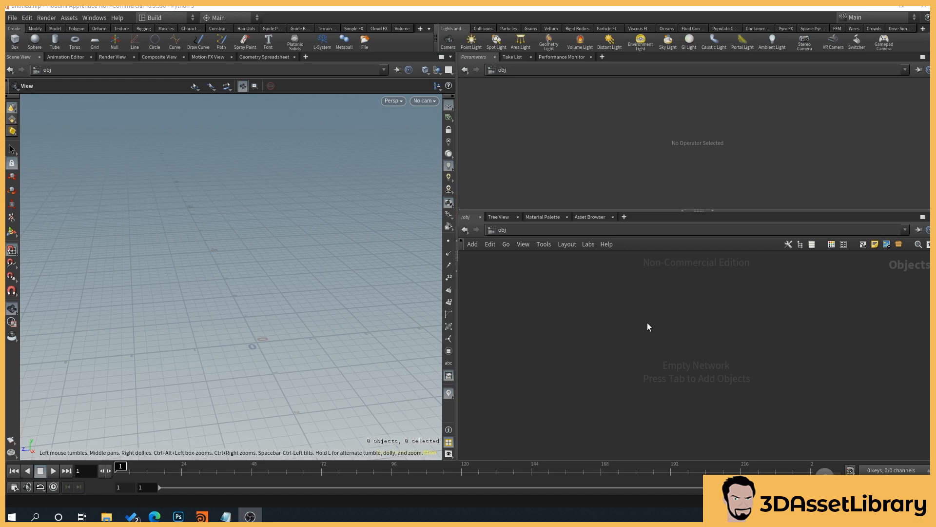
mouse_move(187, 315)
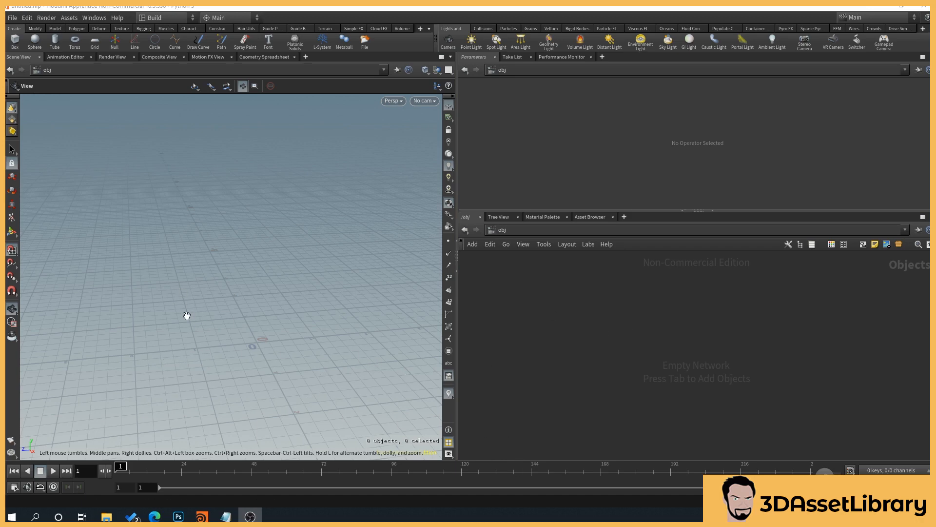
mouse_move(199, 376)
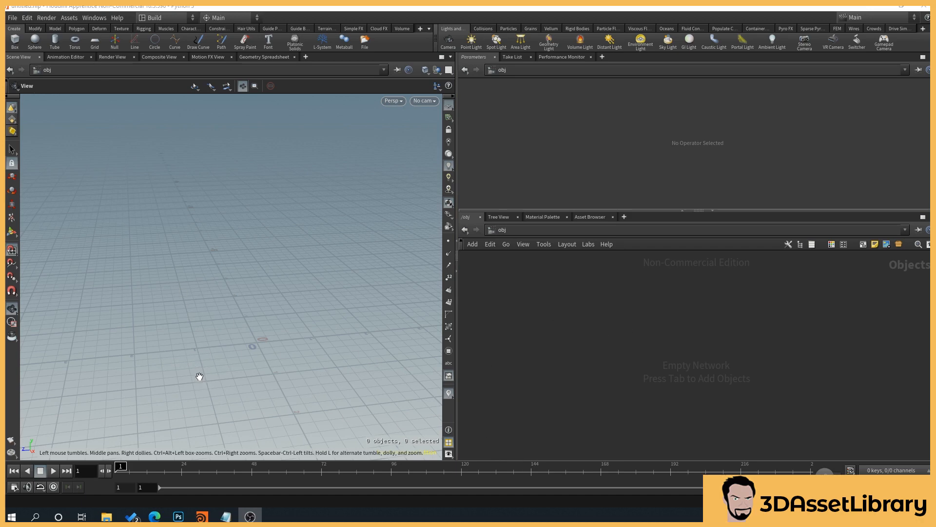
mouse_move(123, 390)
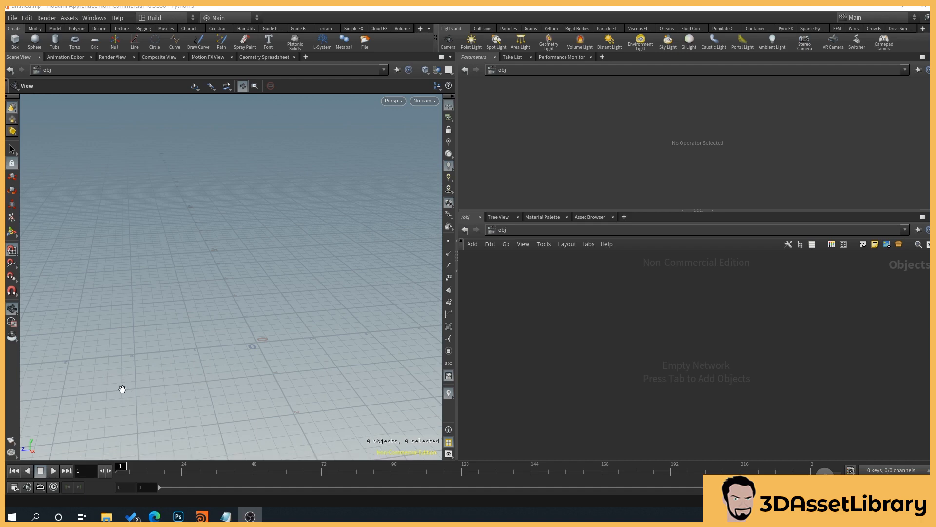
mouse_move(117, 381)
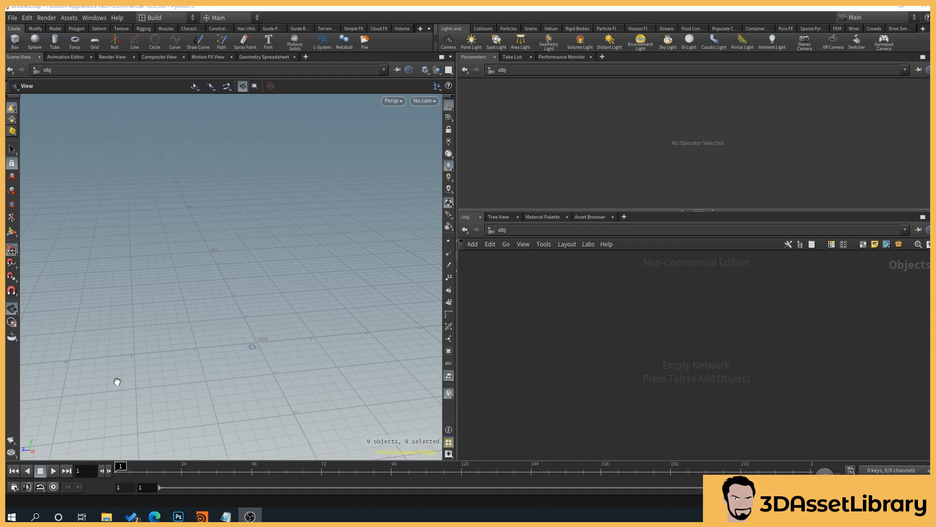
mouse_move(353, 307)
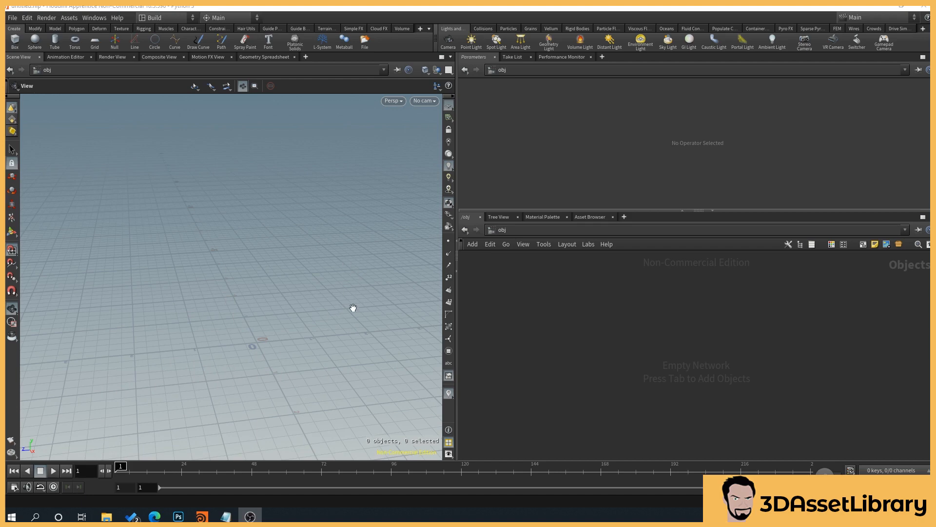
mouse_move(245, 427)
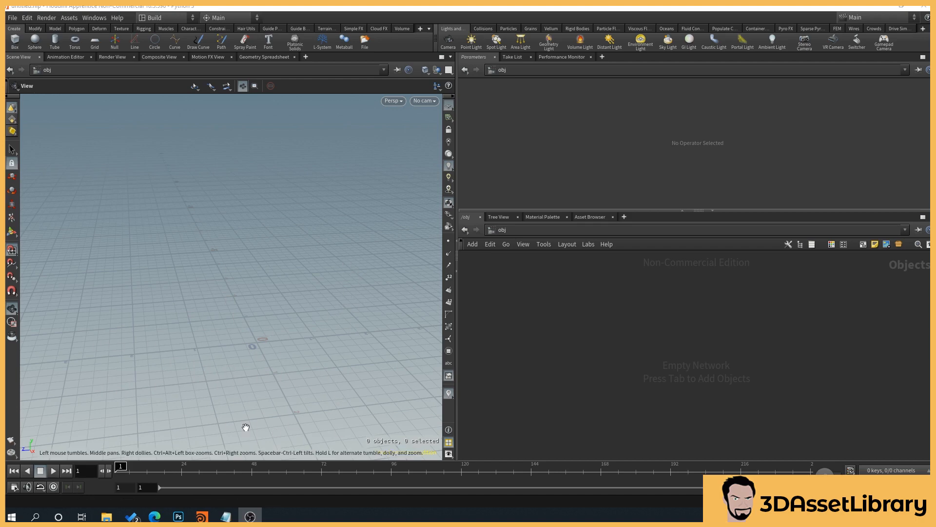
mouse_move(471, 238)
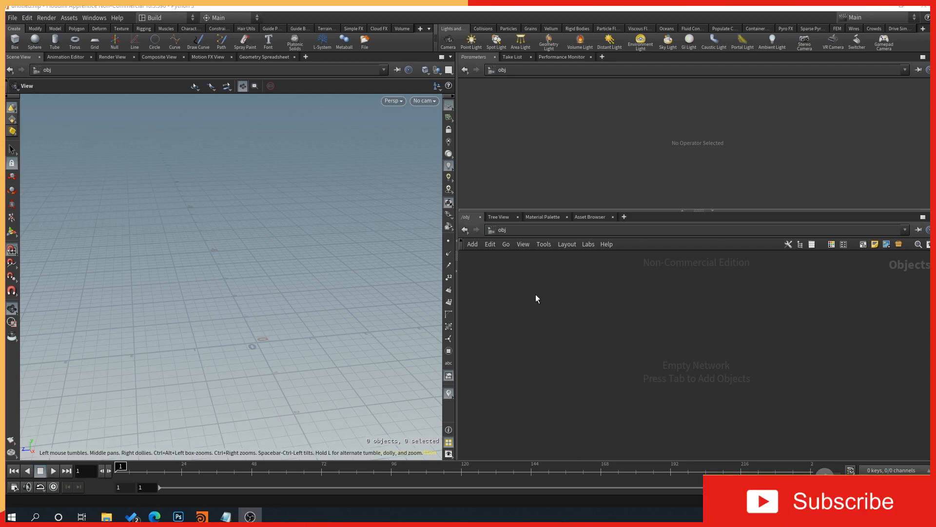
mouse_move(593, 310)
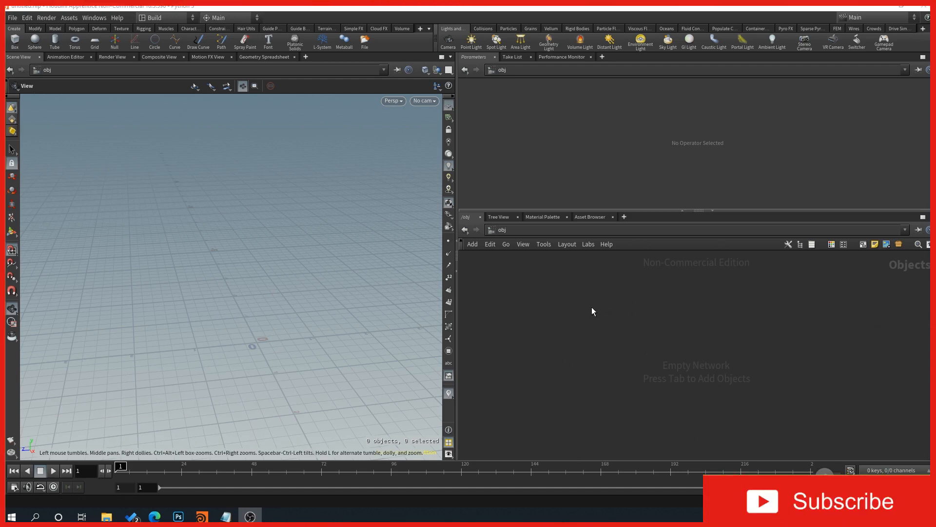
Add a Geometry node, name it Fence, and dive inside its empty network
key("tab")
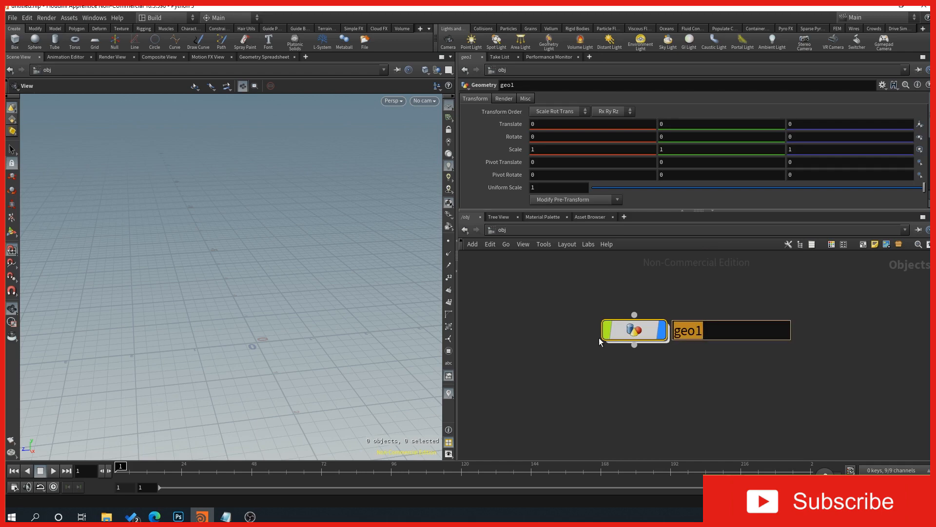
type("Fence")
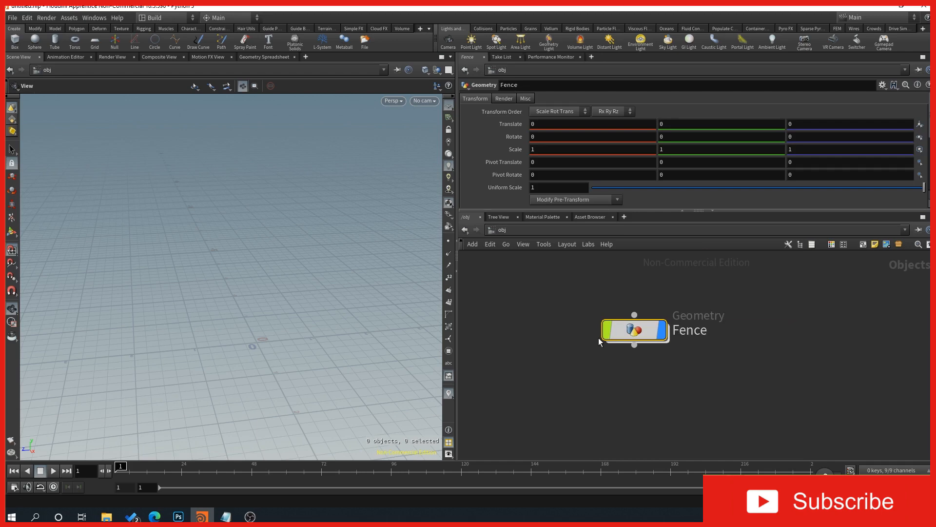
double_click(634, 330)
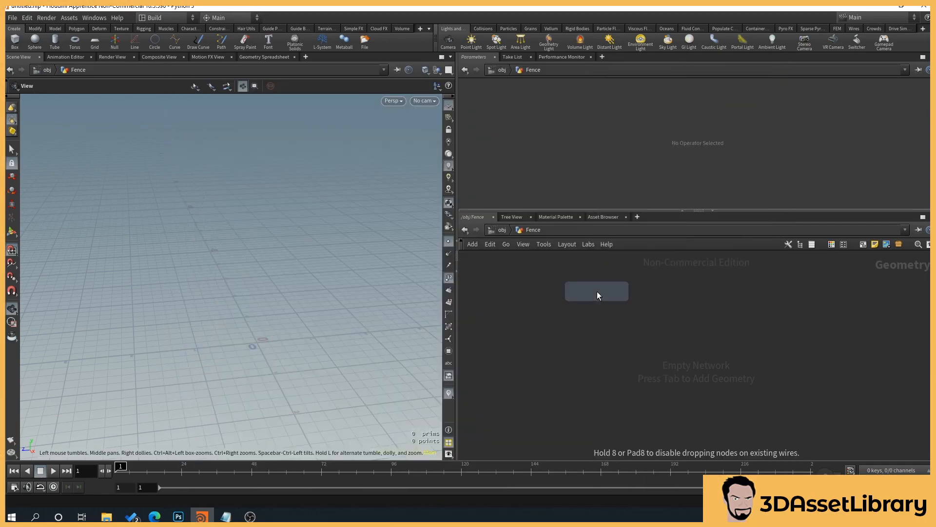
Drop a Curve SOP and click its corner points on the ground grid
left_click(596, 290)
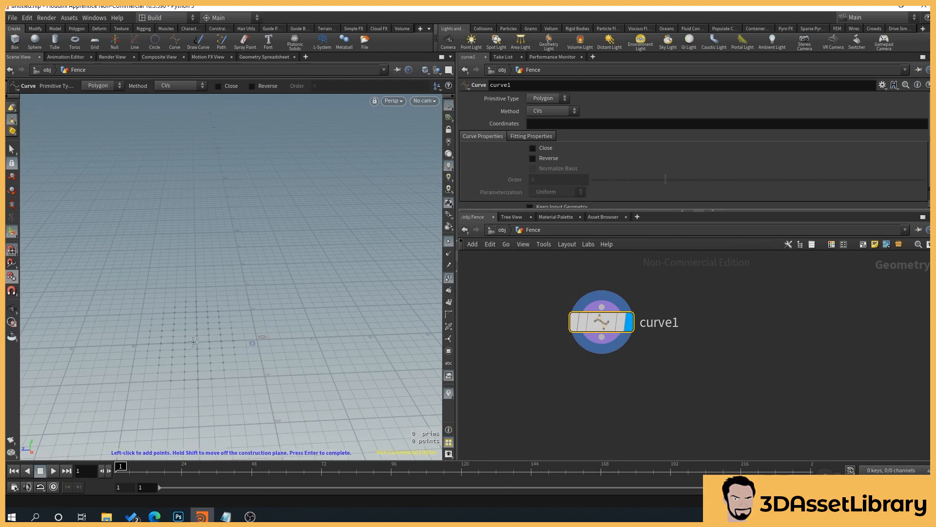
mouse_move(249, 351)
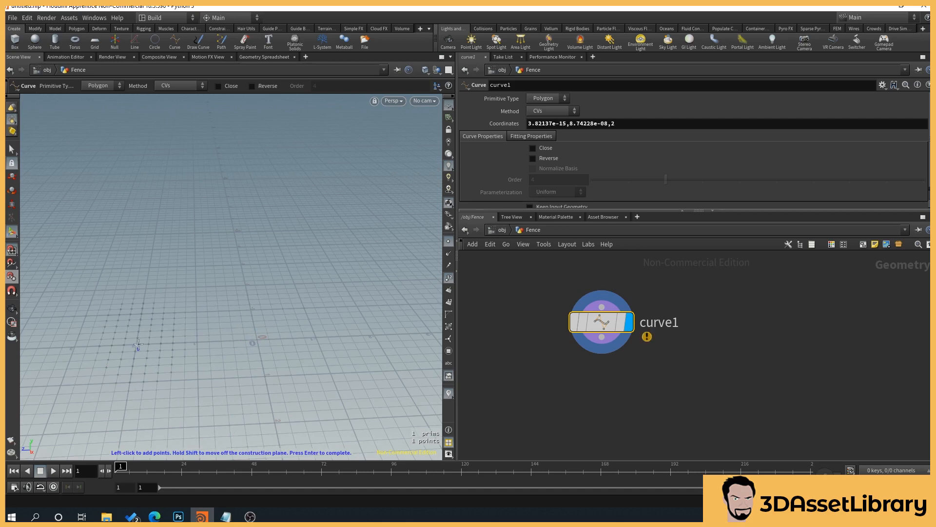
left_click(247, 344)
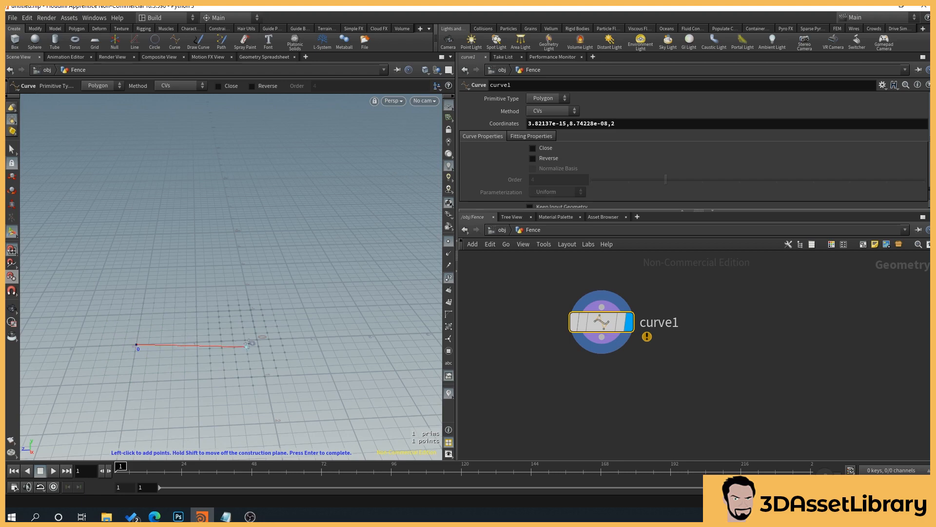
left_click(243, 291)
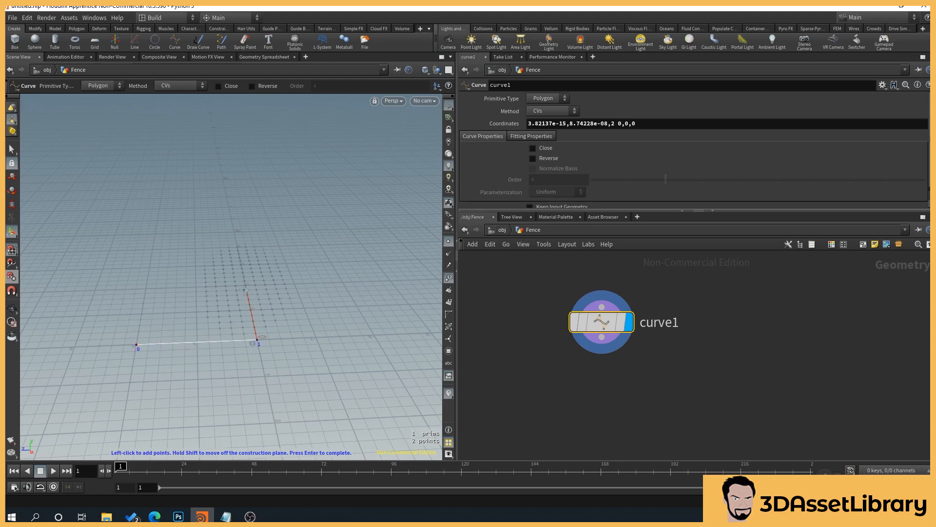
left_click(246, 286)
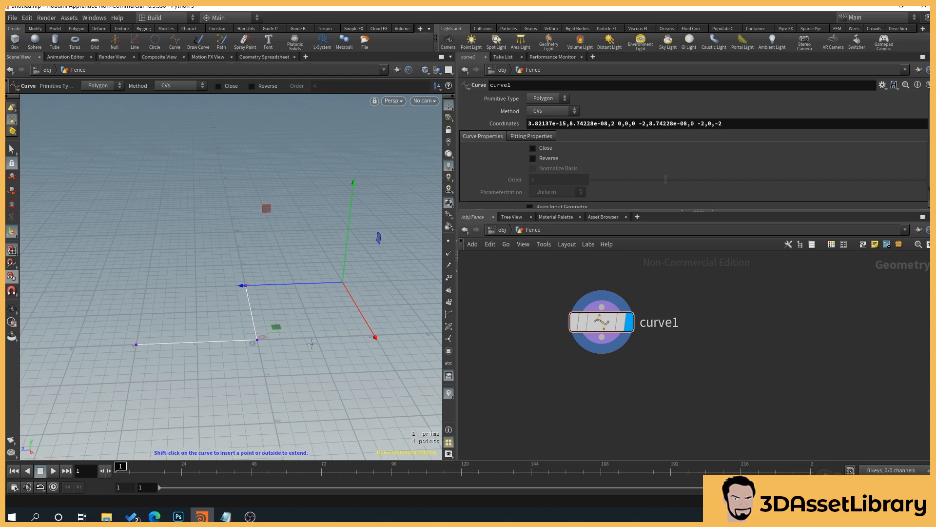
mouse_move(285, 397)
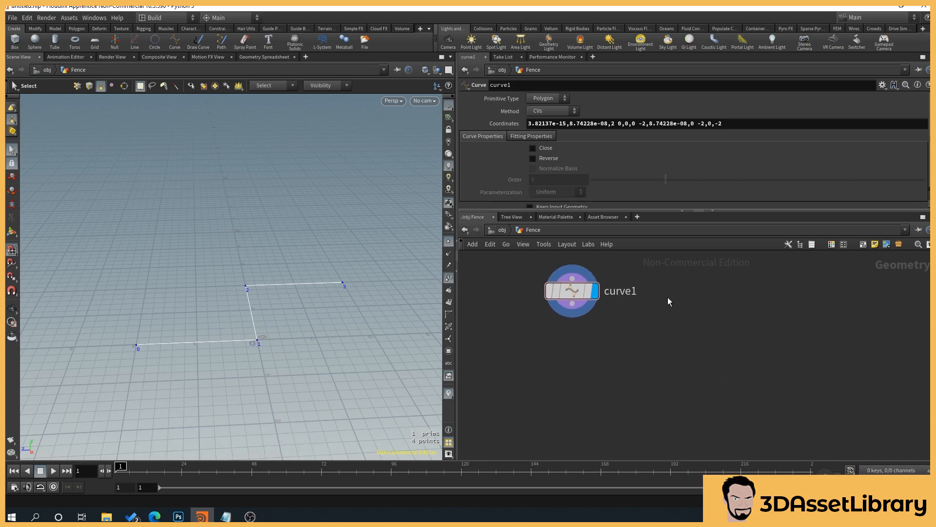
Select the whole curve in the viewport and return focus to the network
left_click_drag(572, 290, 609, 318)
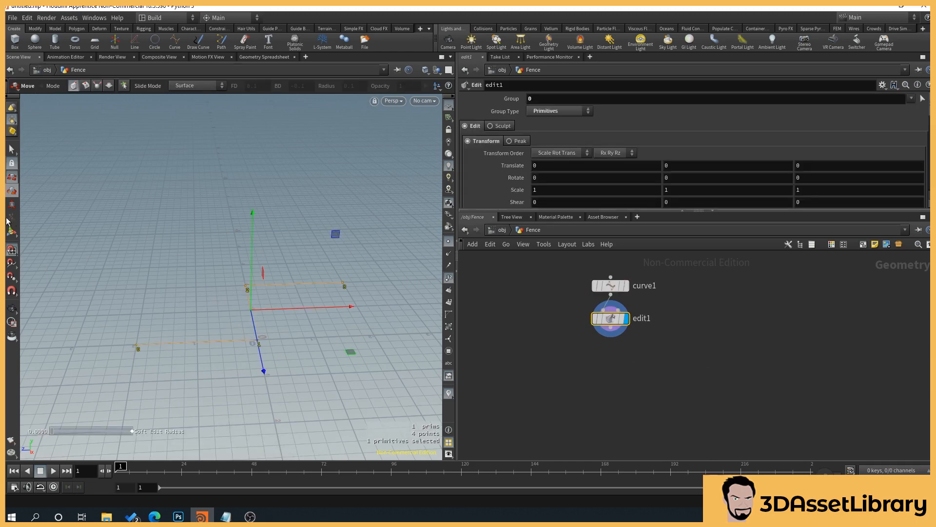
left_click(609, 284)
type("tube")
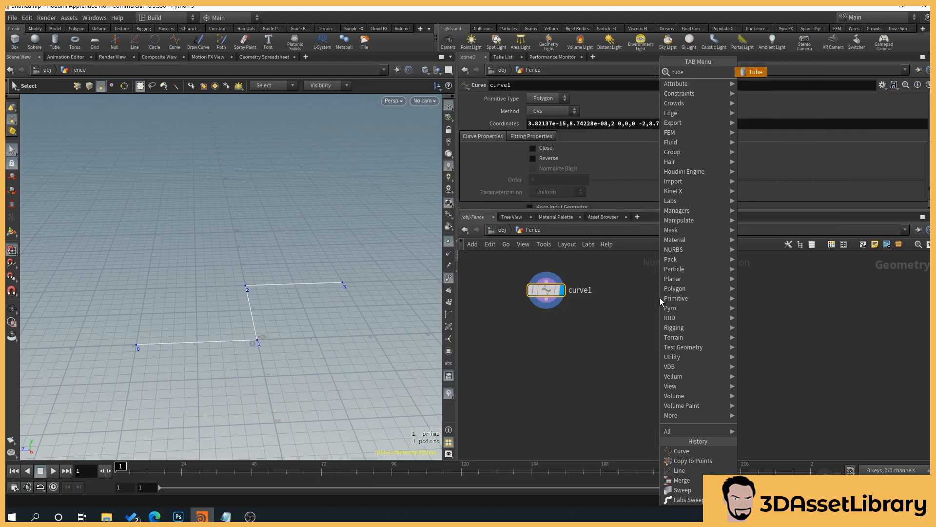
Add a polygon Tube with Center Y 0.5 so it stands on the grid
left_click(659, 296)
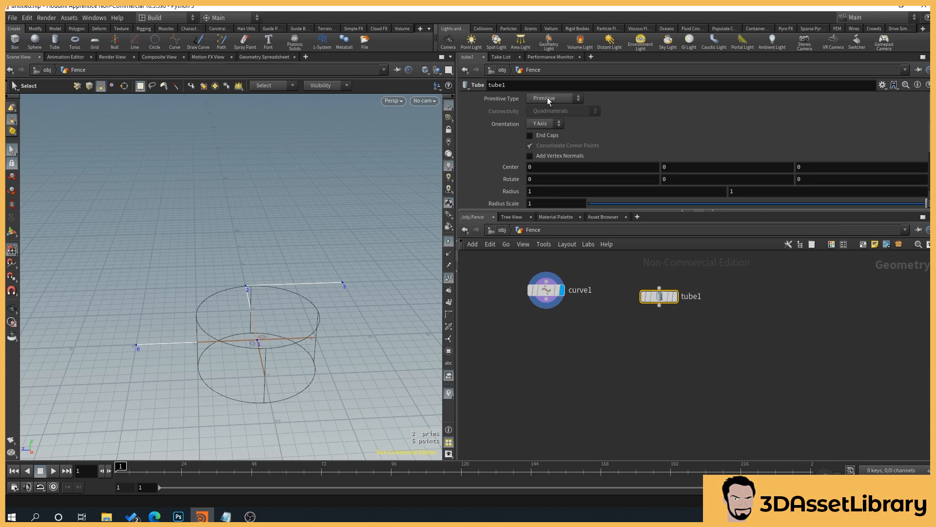
left_click(552, 98)
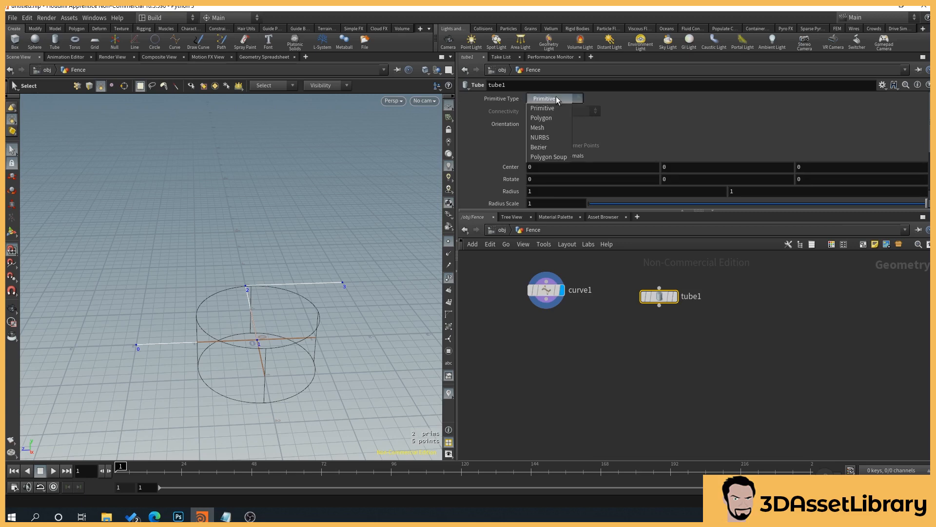
left_click(541, 118)
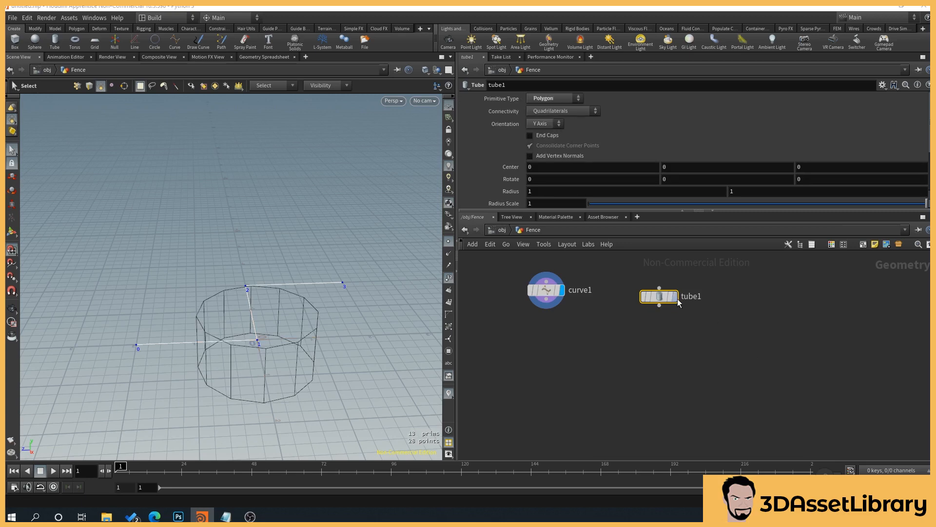
left_click(658, 296)
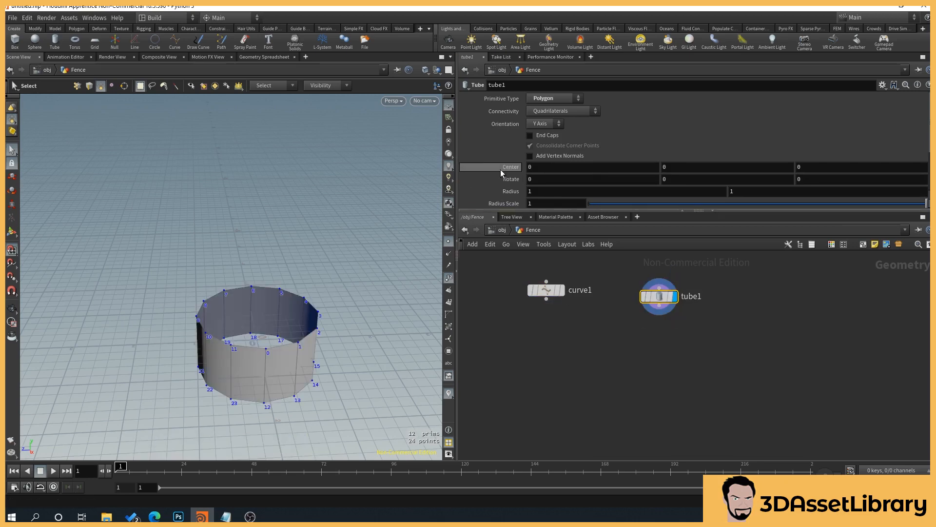
scroll("down", 3)
type(".5")
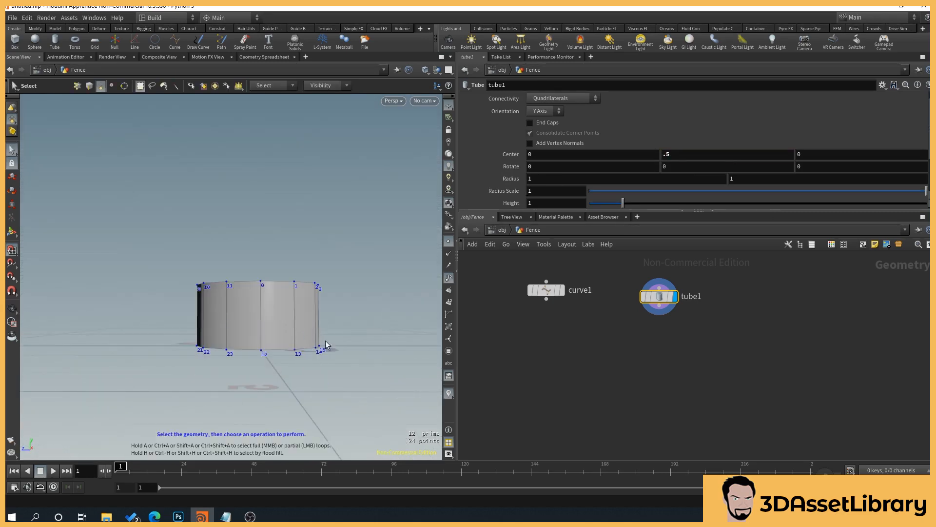
left_click(304, 316)
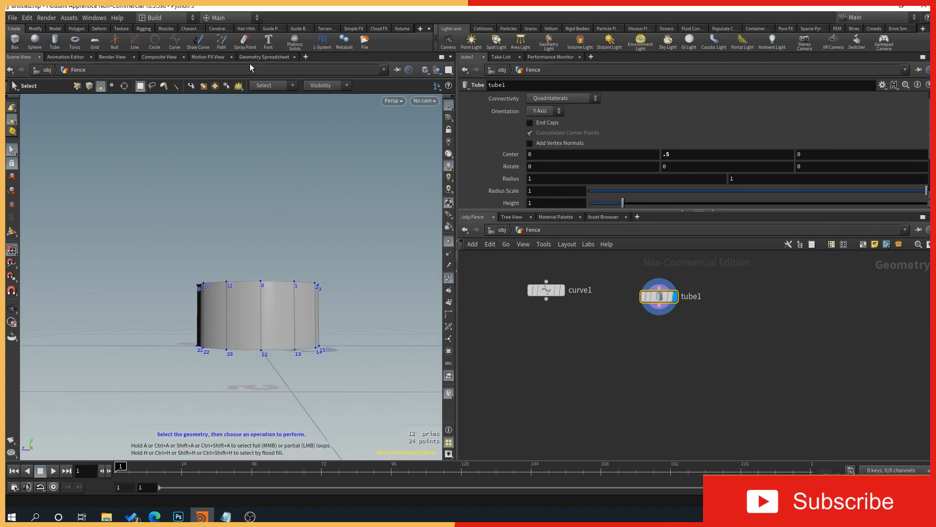
mouse_move(343, 274)
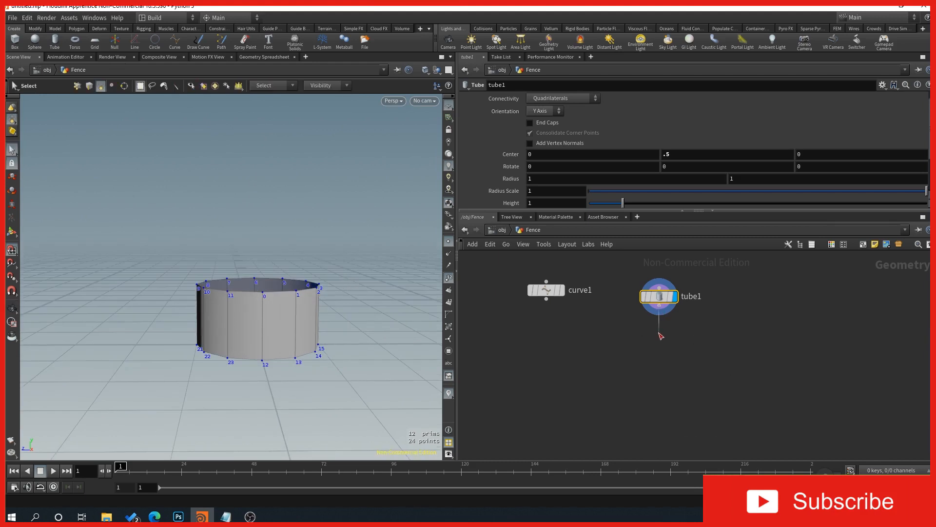
Cap the tube ends with a PolyFill node using a fan-style fill mode
left_click(660, 311)
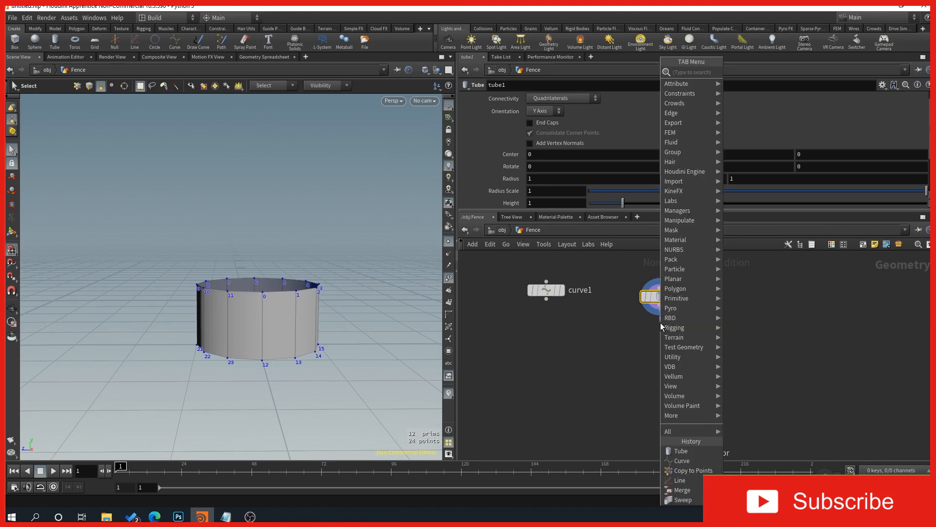
type("fill")
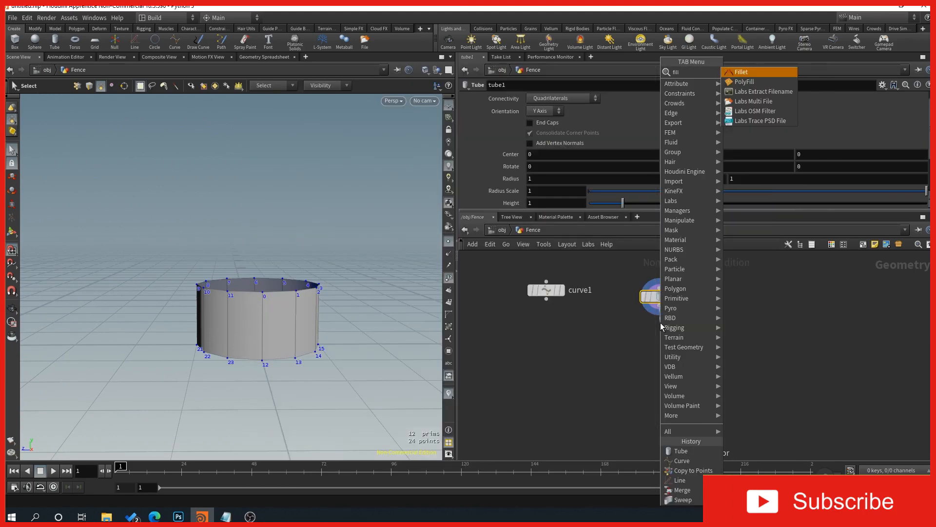
left_click(744, 81)
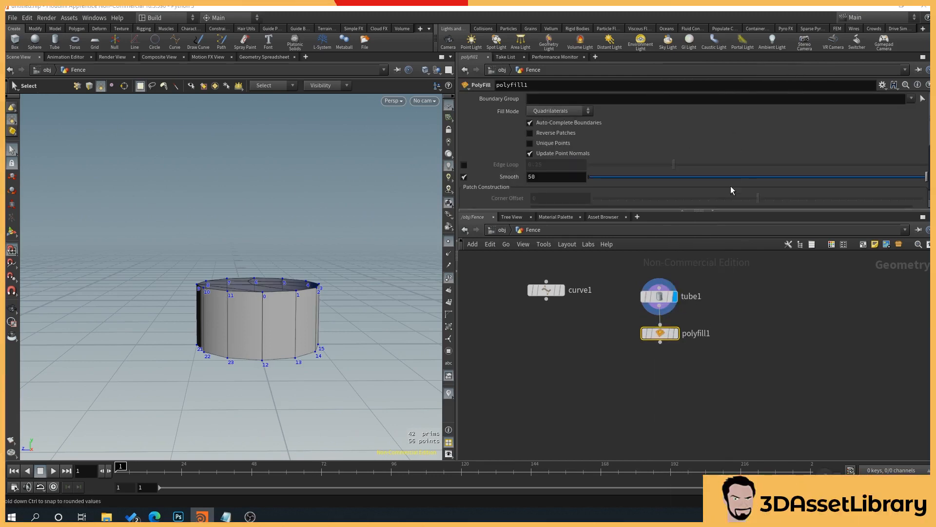
right_click(660, 333)
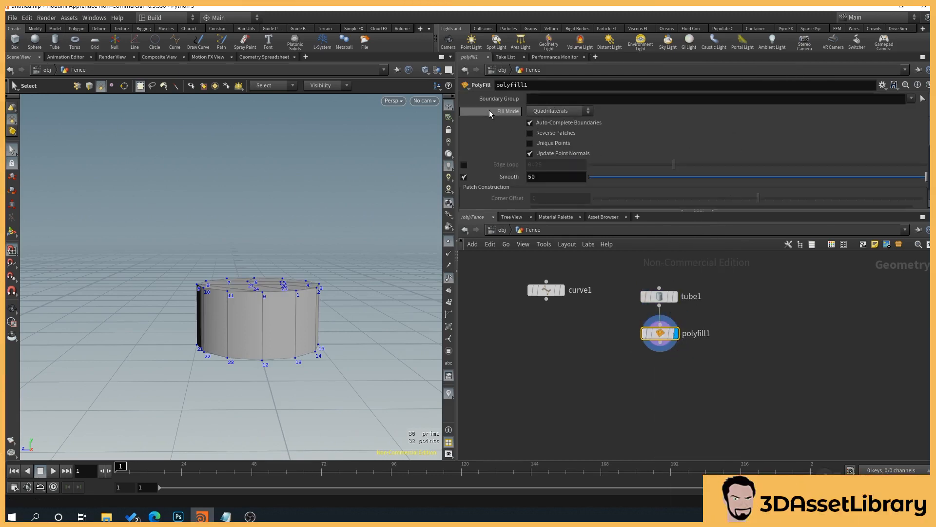
left_click(558, 110)
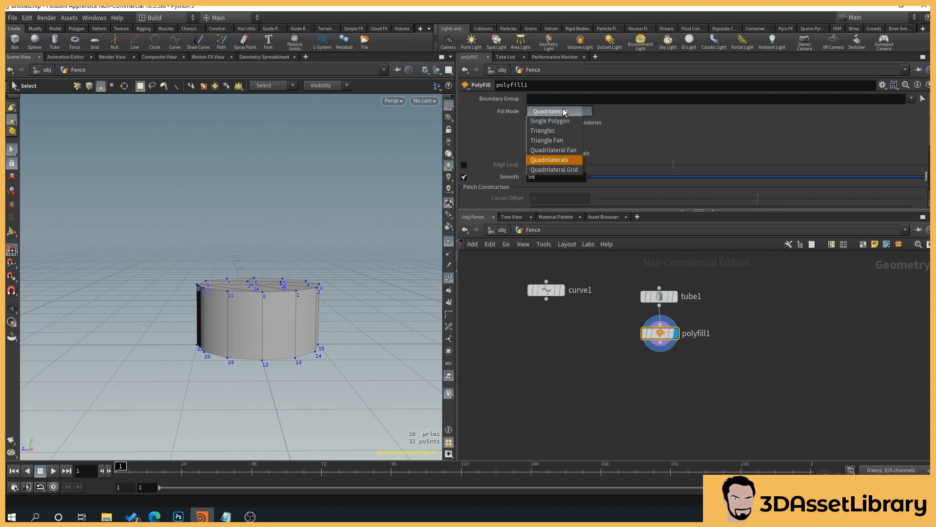
left_click(549, 159)
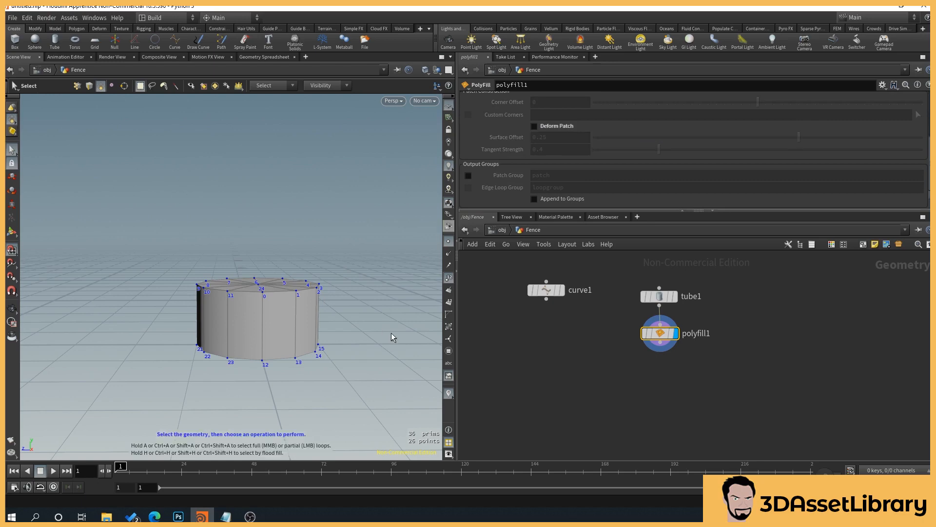
left_click(533, 126)
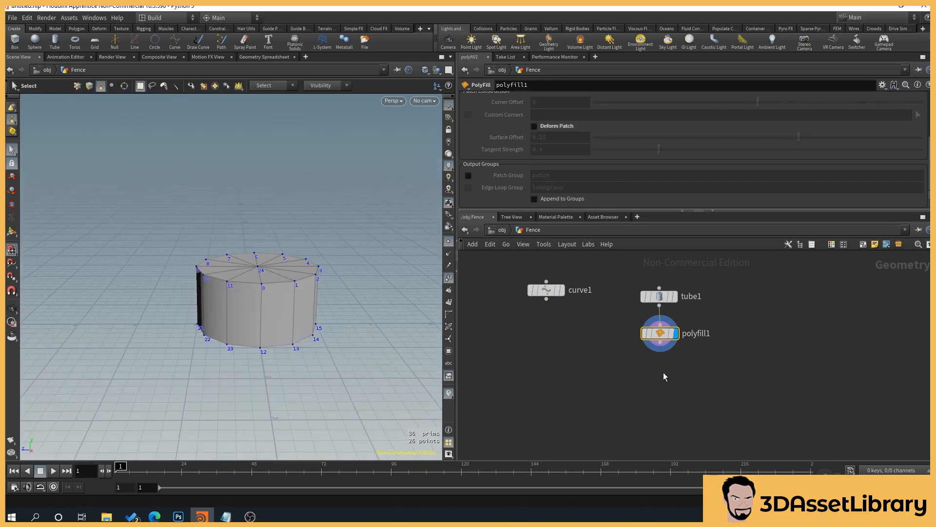
Add a Transform scaling X and Z to 0.1 for a thin post, and display curve1
left_click_drag(659, 349, 664, 367)
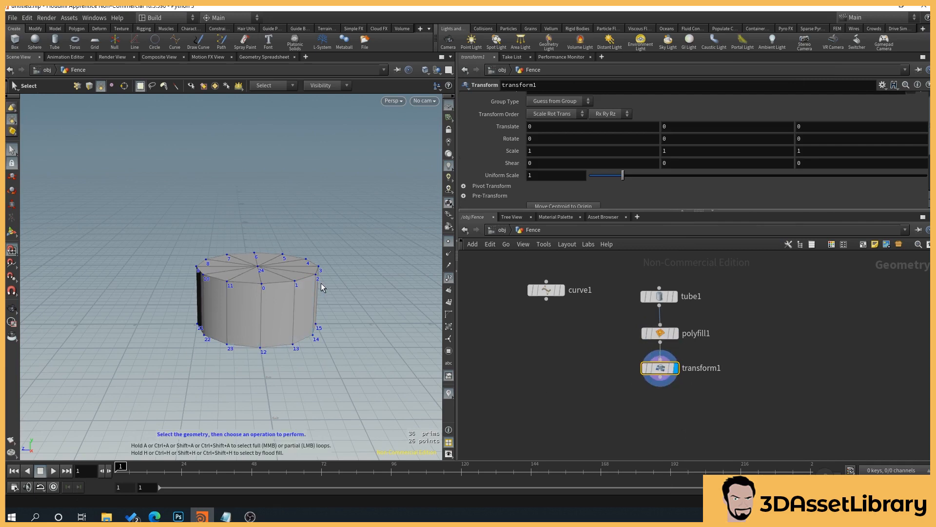
mouse_move(526, 149)
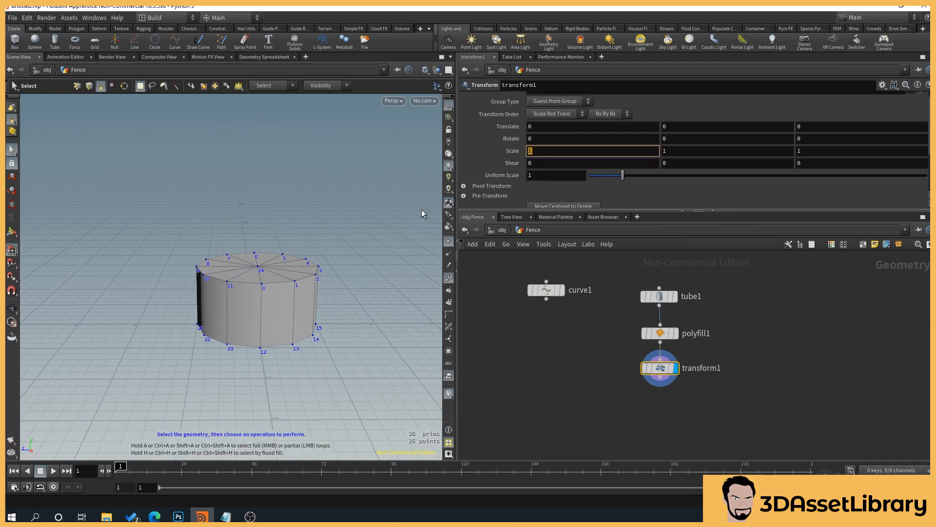
type(".1")
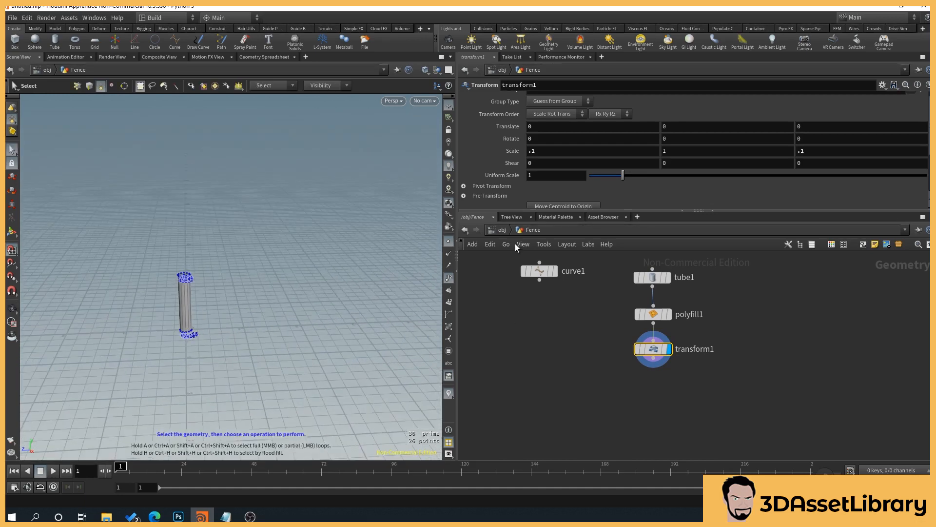
left_click(539, 270)
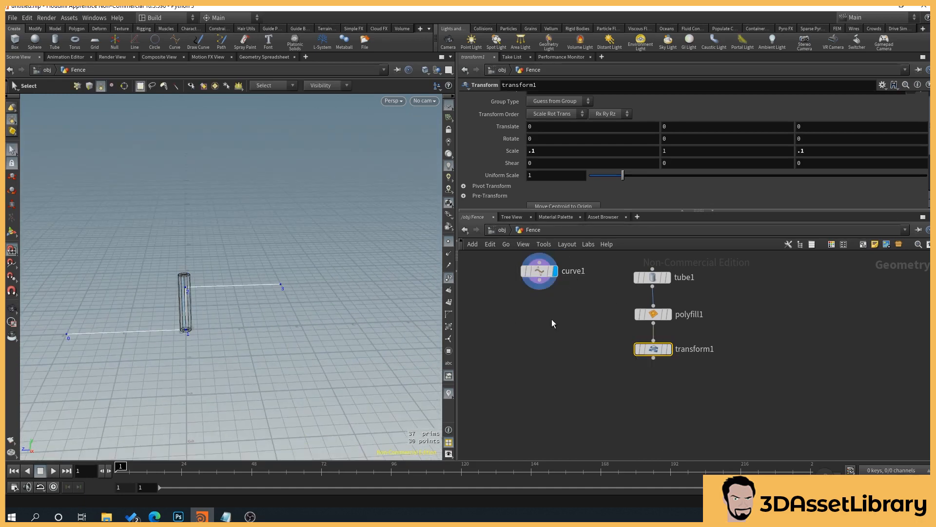
Copy the thin post onto every curve point with Copy to Points and display it
key("Tab")
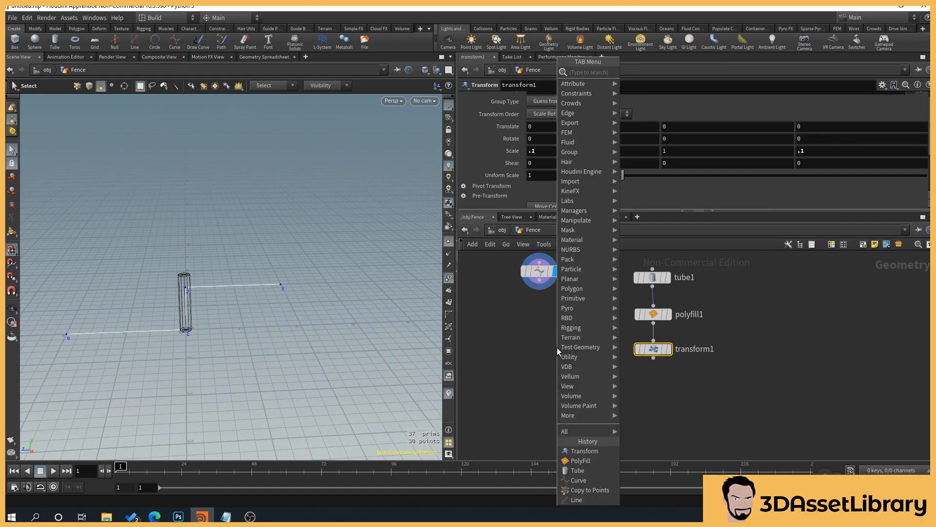
type("copy to")
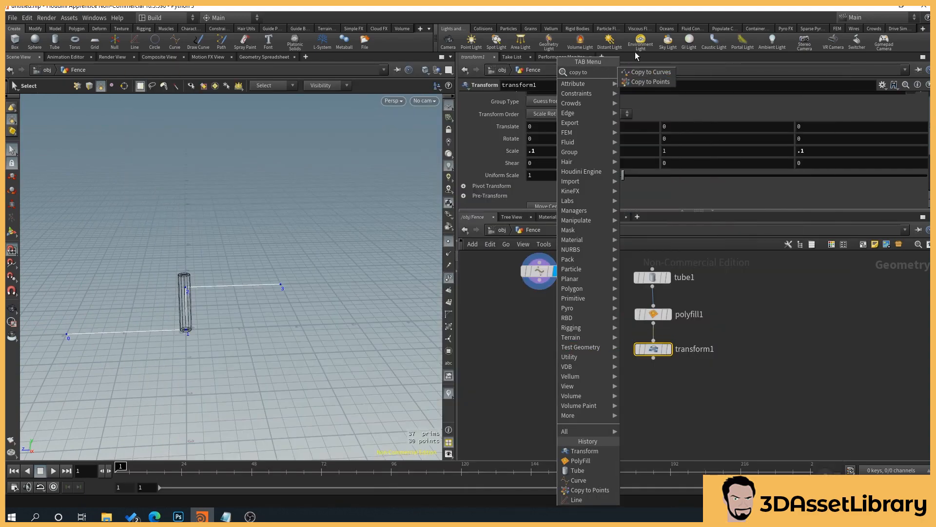
left_click(653, 81)
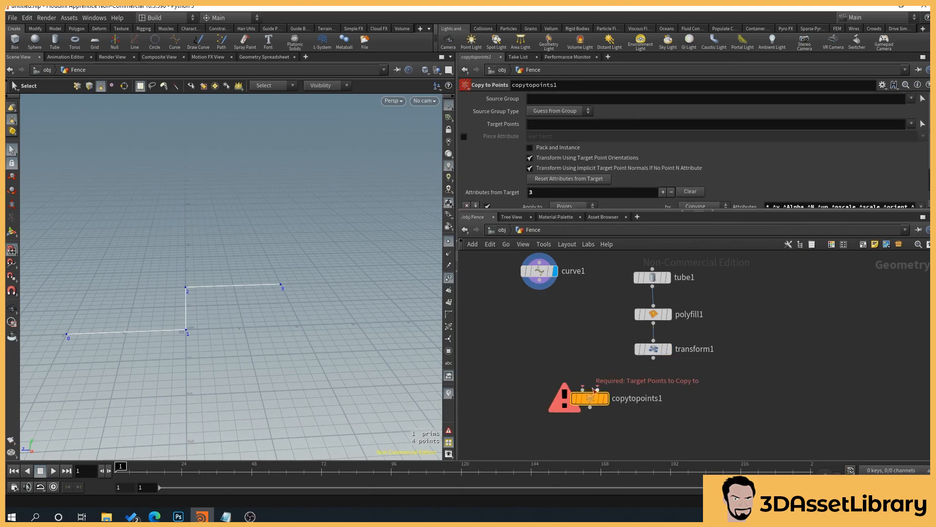
left_click_drag(538, 270, 765, 320)
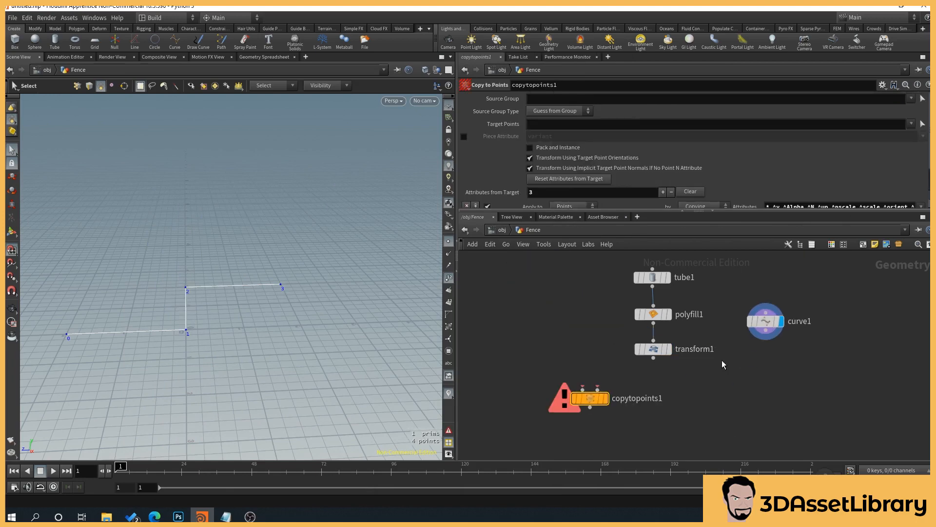
left_click_drag(588, 398, 704, 399)
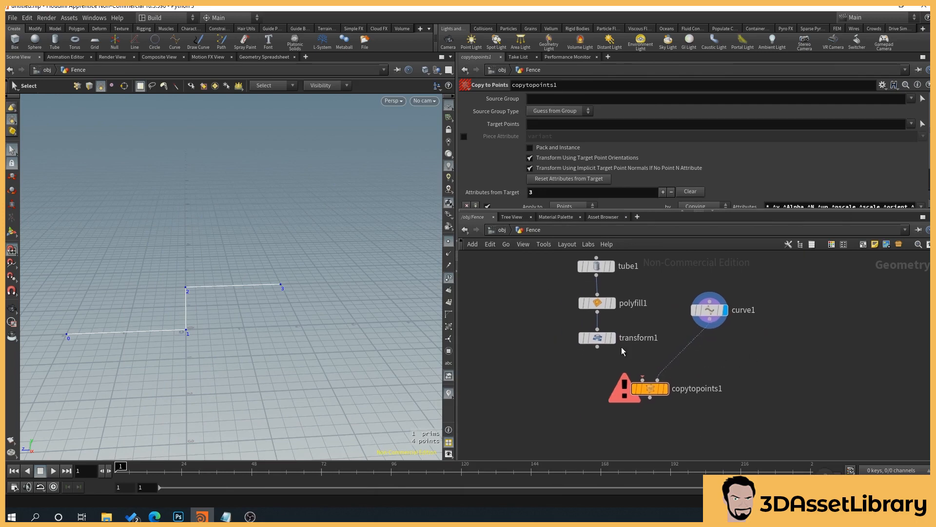
mouse_move(598, 349)
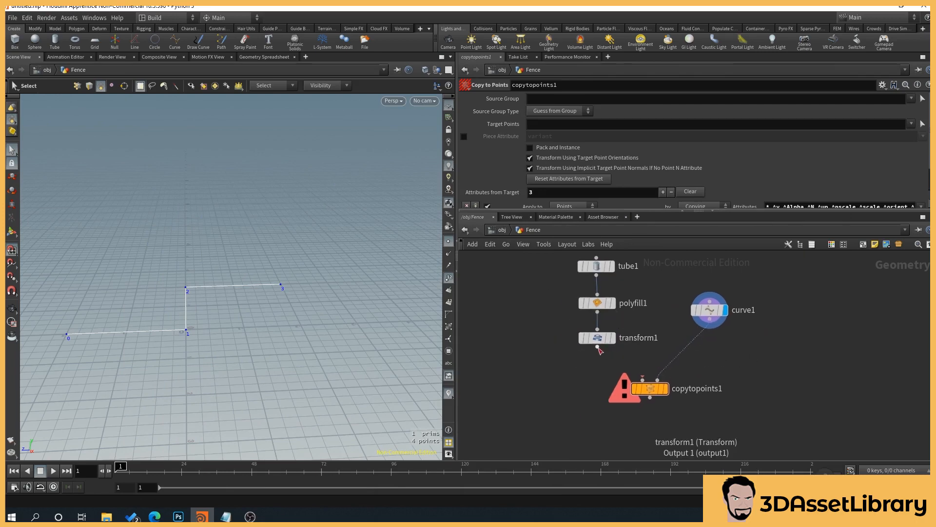
left_click(649, 389)
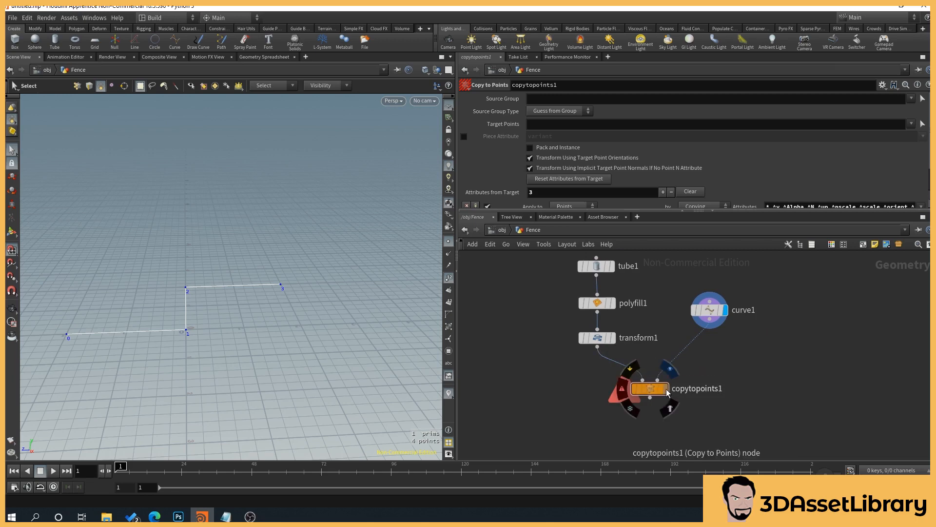
left_click(648, 388)
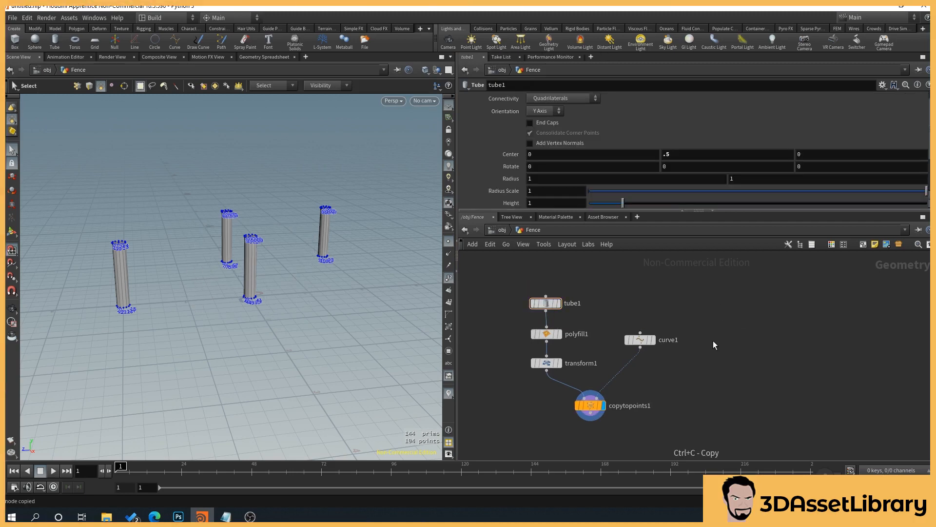
Paste a duplicate tube and set up a Sweep along the fence curve
key("ctrl+v")
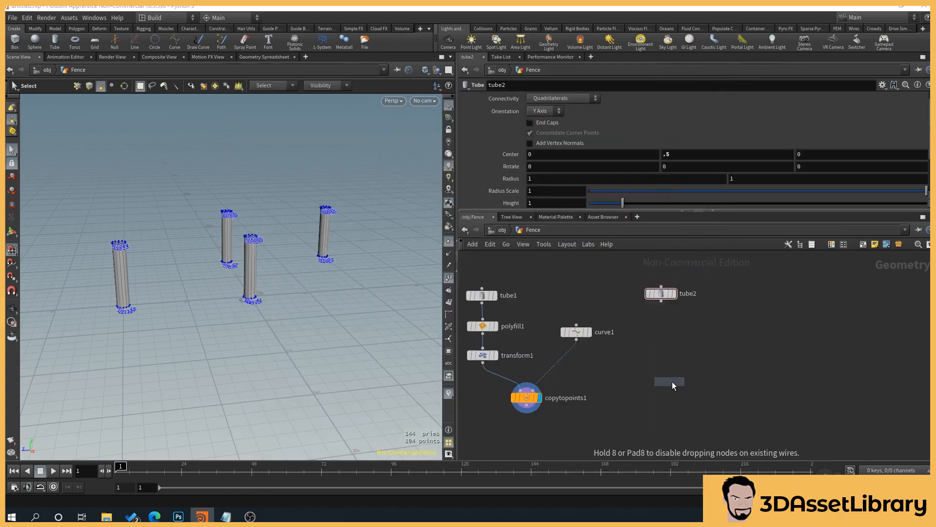
left_click(669, 383)
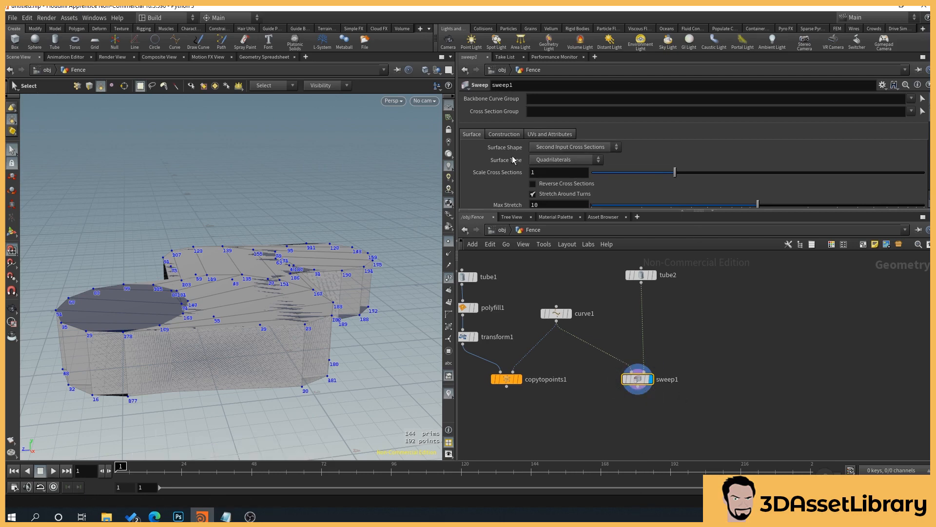
left_click(572, 147)
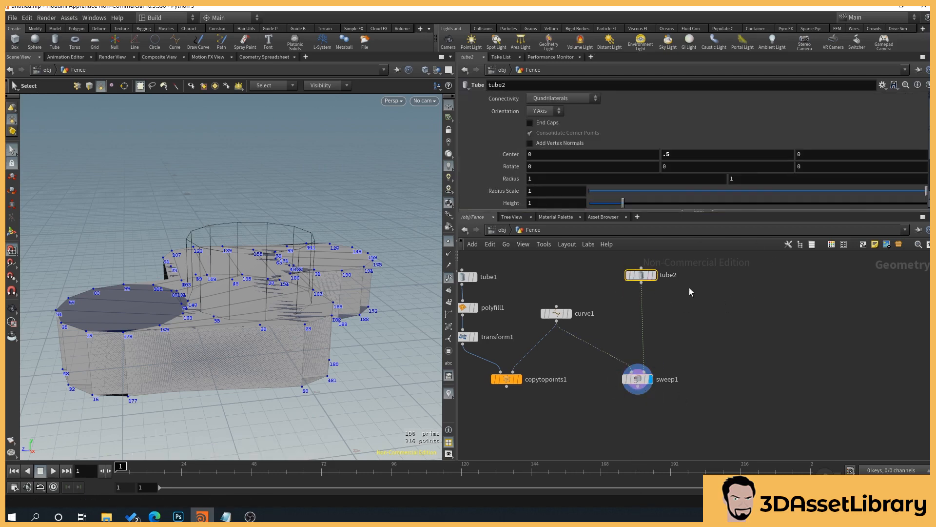
left_click(638, 378)
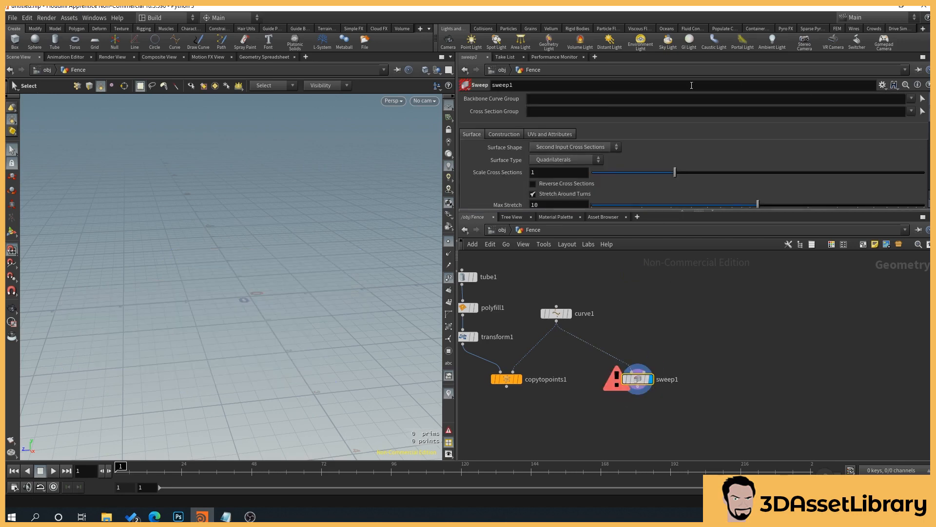
Make the swept rail a Round Tube with Radius 0.07
left_click(572, 147)
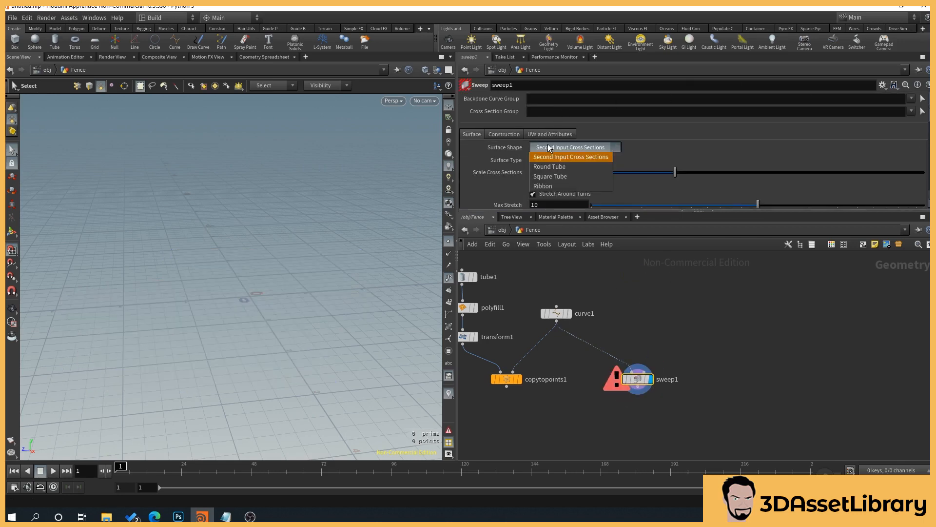
left_click(548, 166)
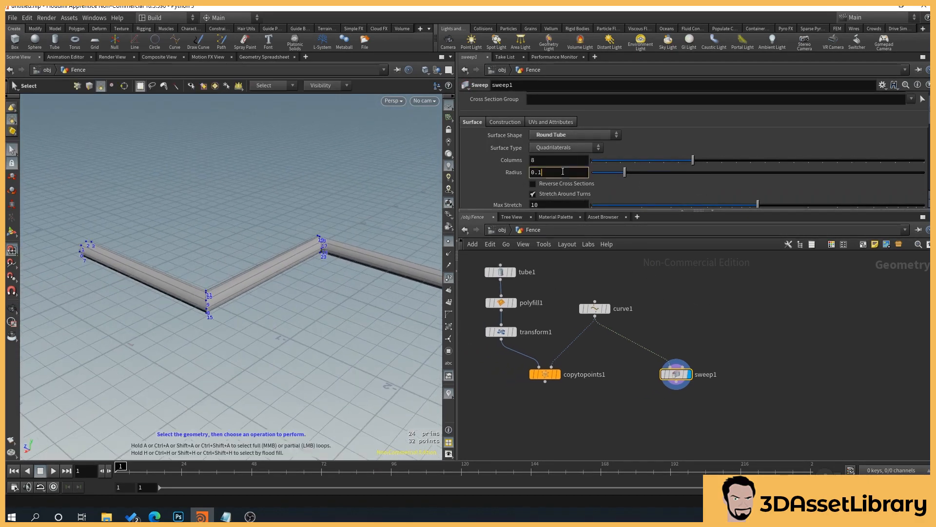
type("0.0")
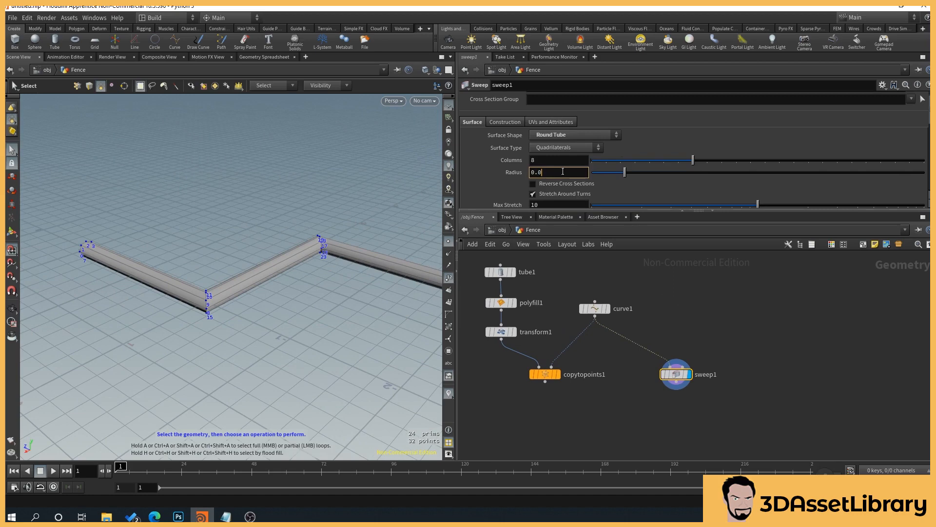
type("0.07")
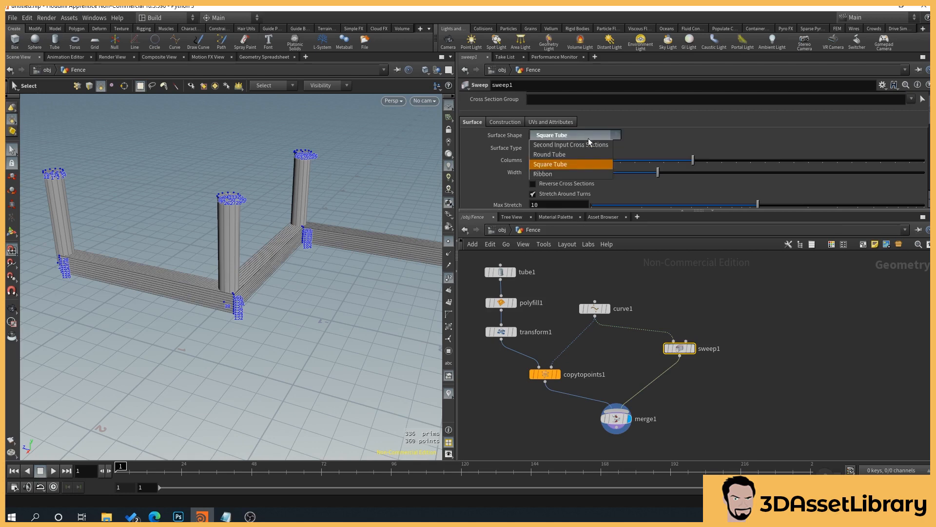
Try a Ribbon cross section, then settle on Round Tube for the rail
left_click(543, 173)
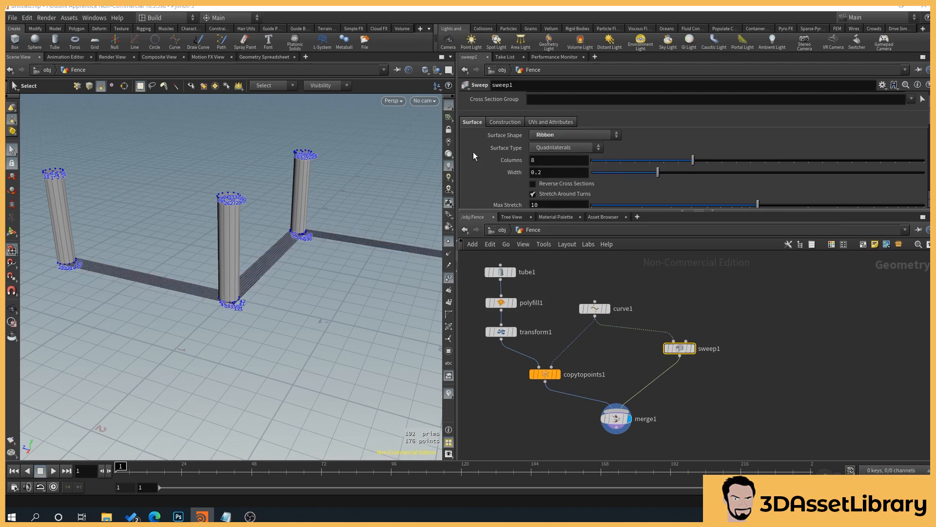
left_click(570, 134)
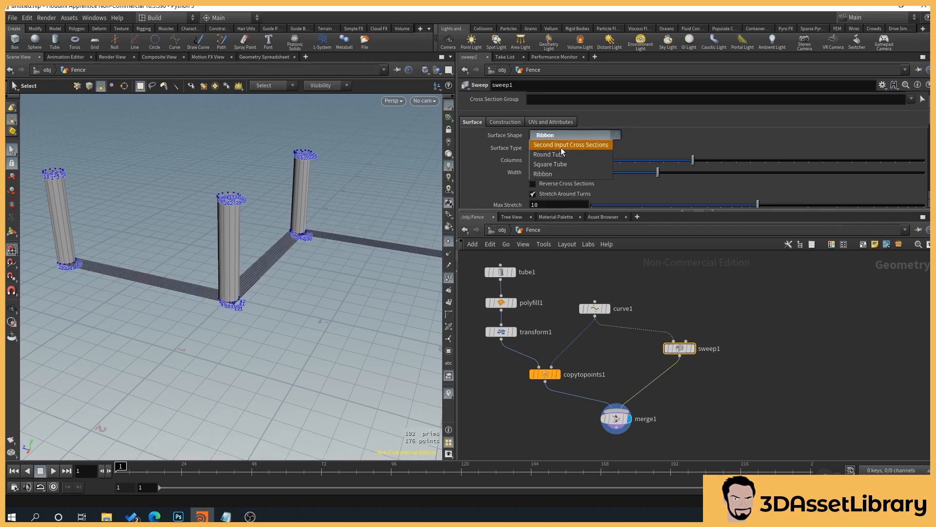
left_click(547, 154)
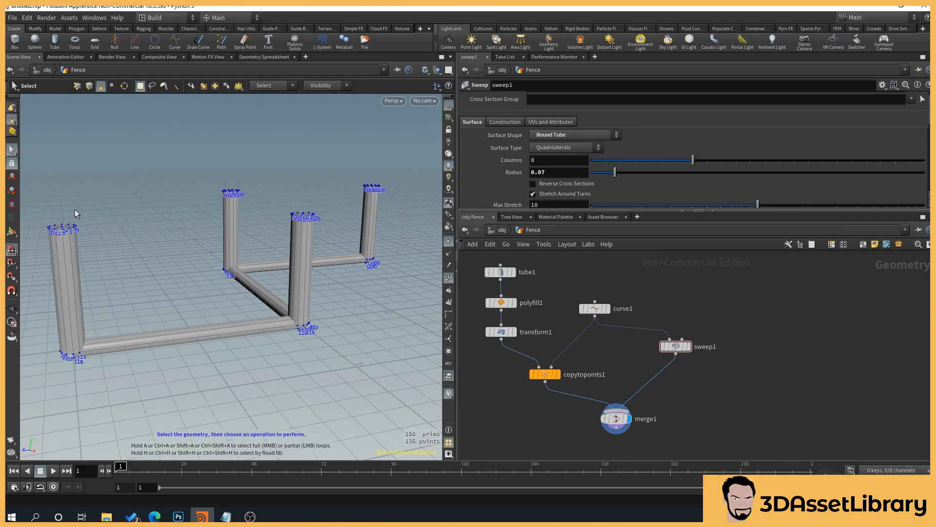
left_click(65, 292)
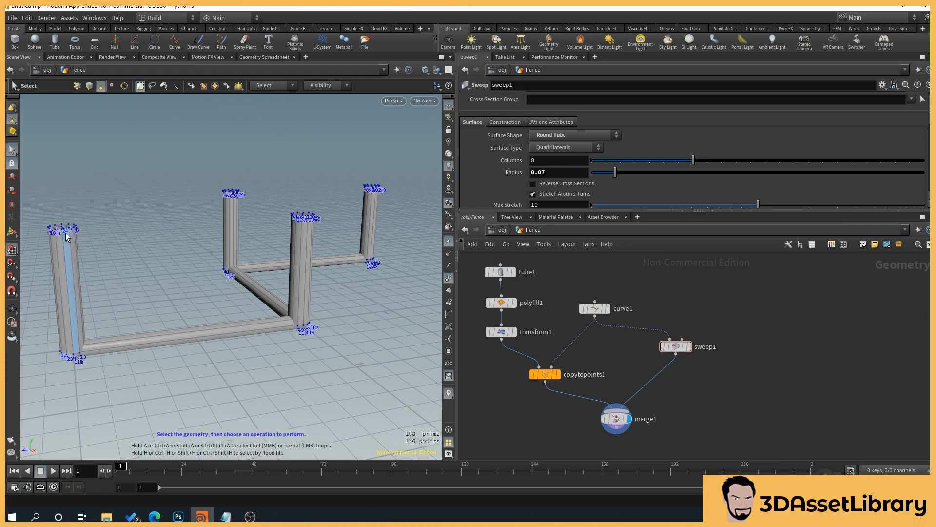
mouse_move(67, 251)
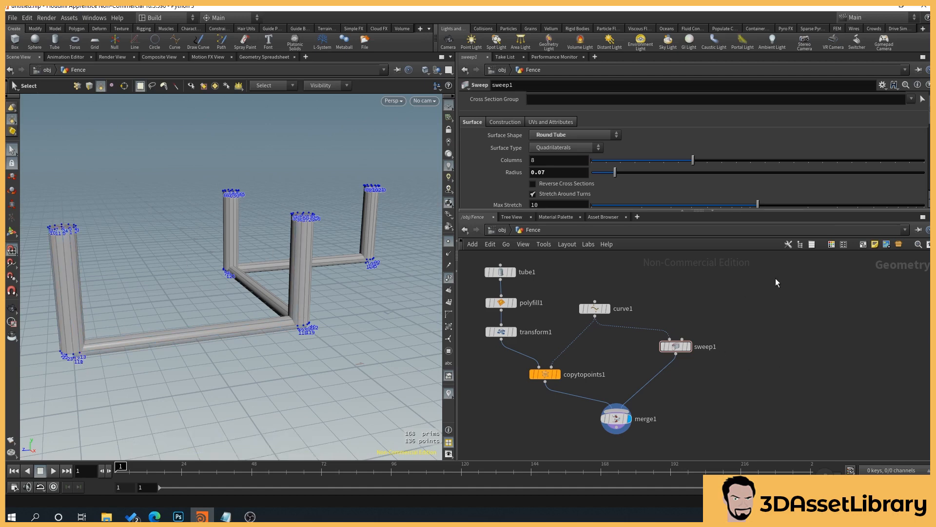
Add a Line named Height, display it, and Resample it at Length 0.98
key("tab")
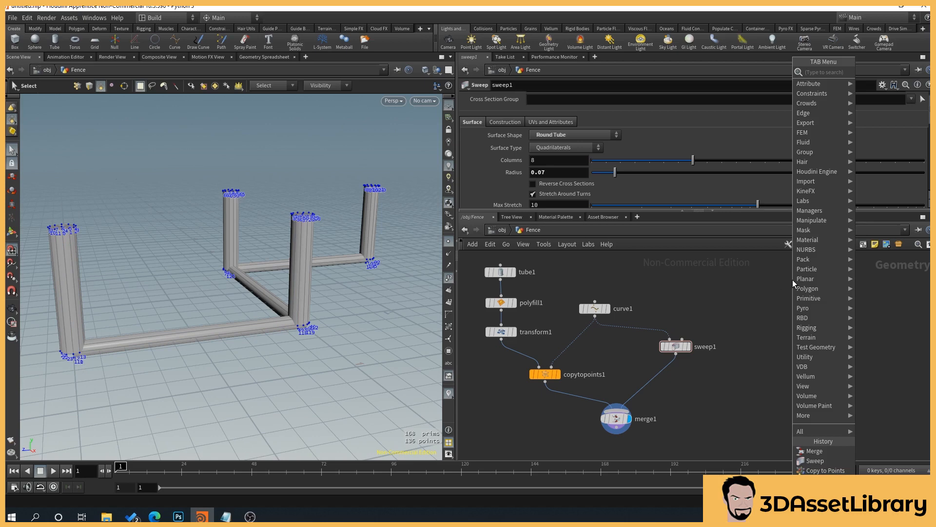
left_click(790, 285)
type("Height")
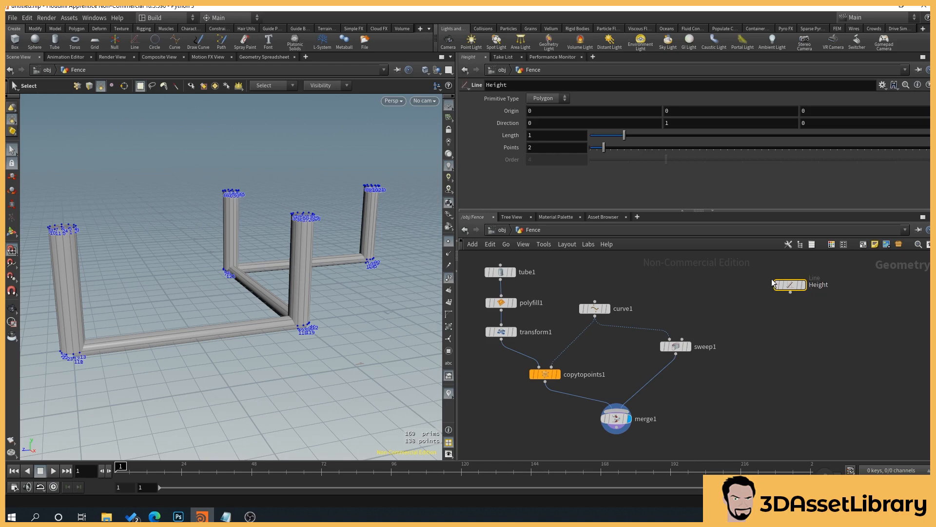
left_click(789, 284)
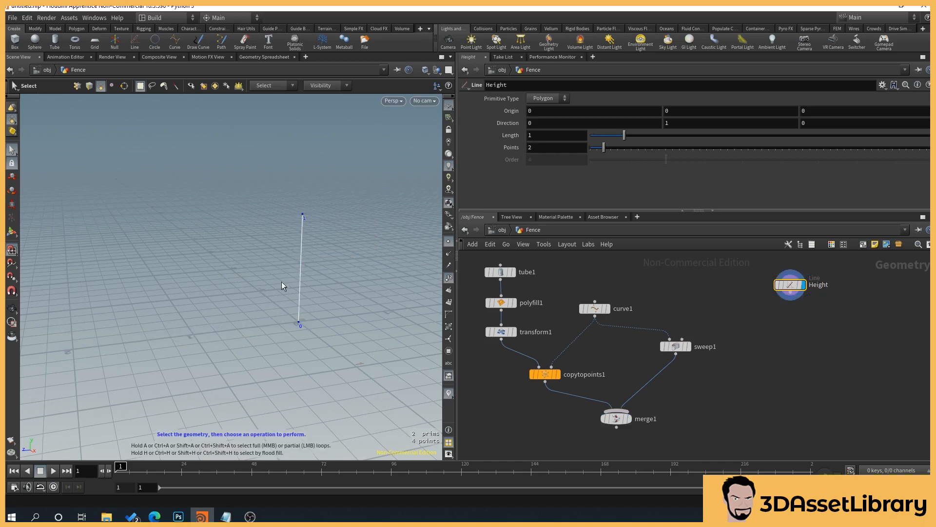
key("Tab")
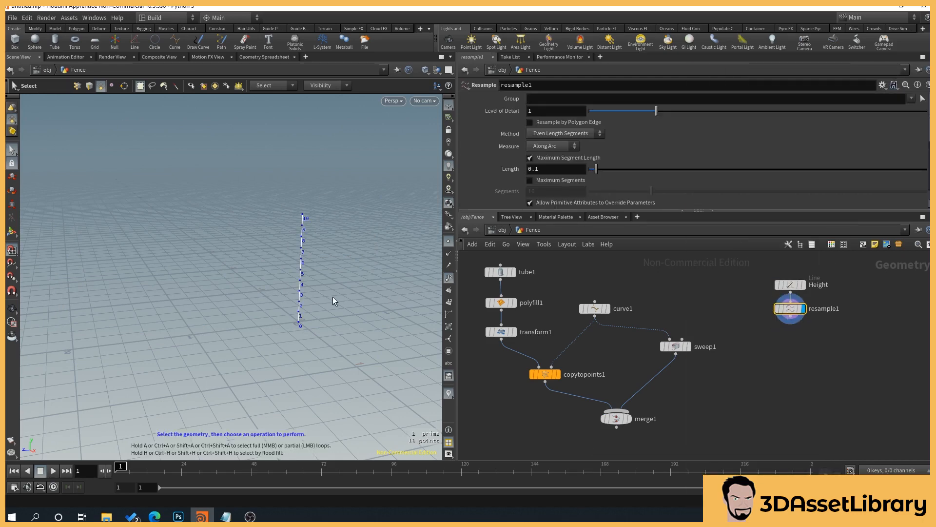
left_click(555, 168)
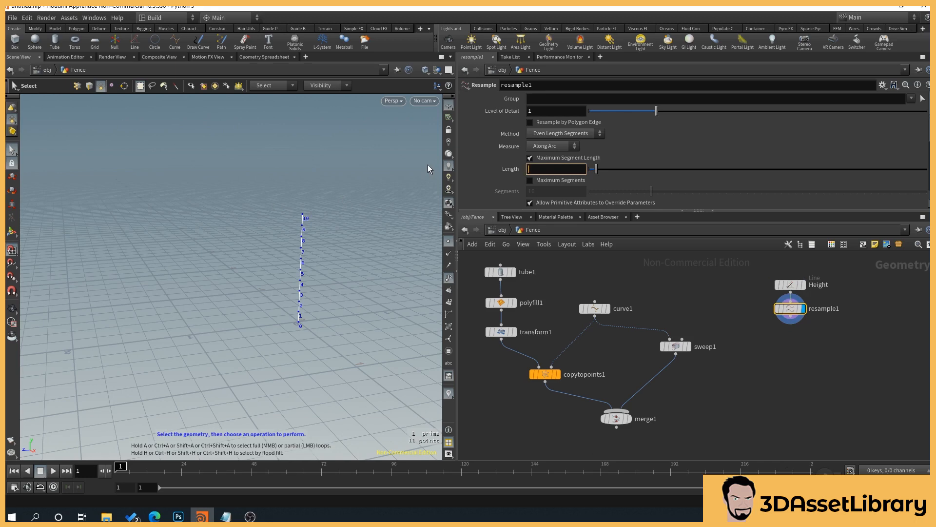
type(".98")
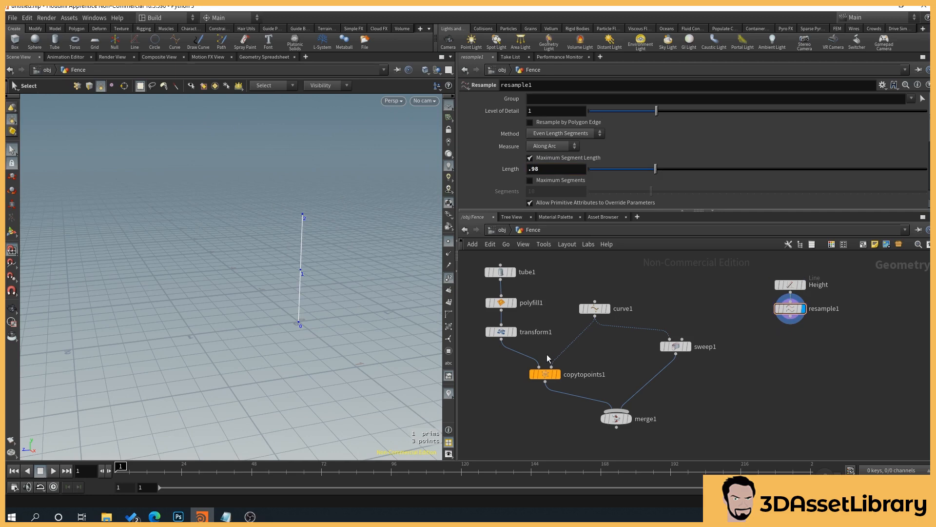
mouse_move(550, 372)
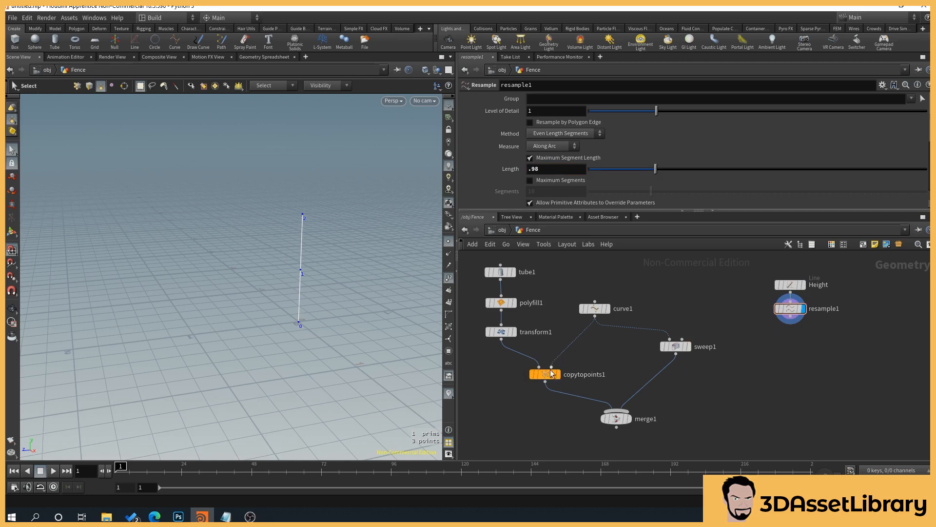
mouse_move(705, 365)
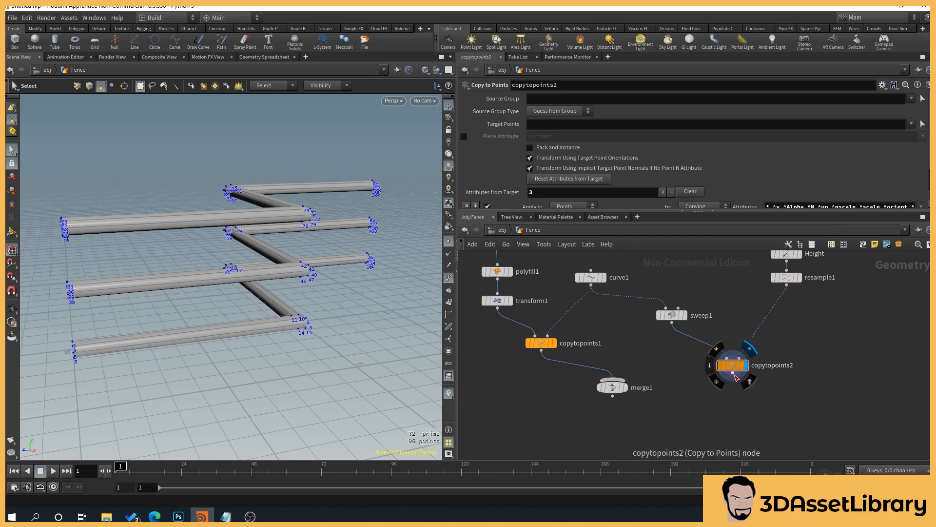
Wire the second Copy to Points output (rails on Height points) into merge1
left_click_drag(732, 376, 644, 369)
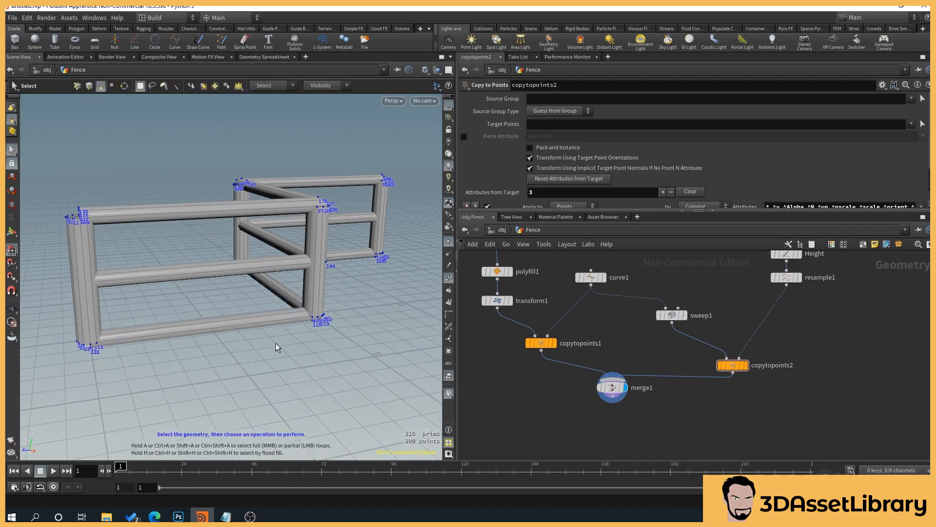
mouse_move(101, 236)
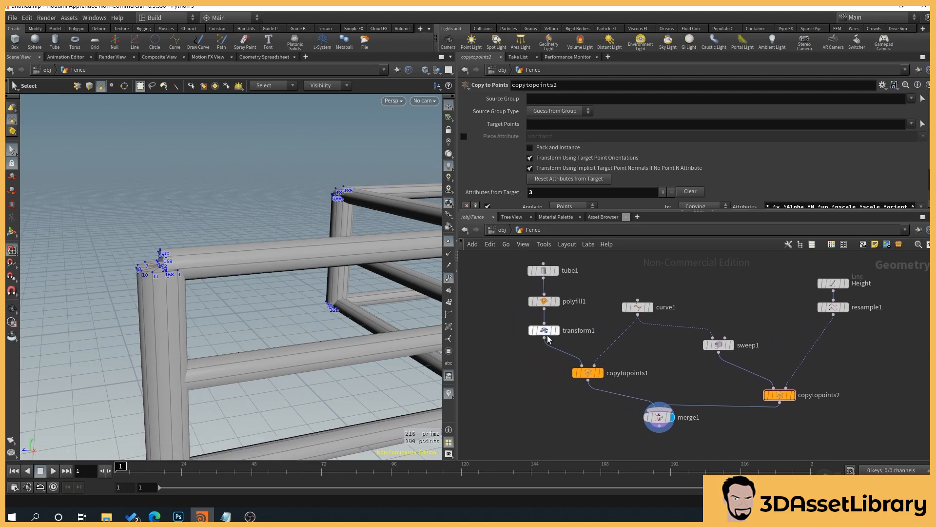
Link transform1's Scale Y to the Height line's length via Paste Relative References
left_click(543, 331)
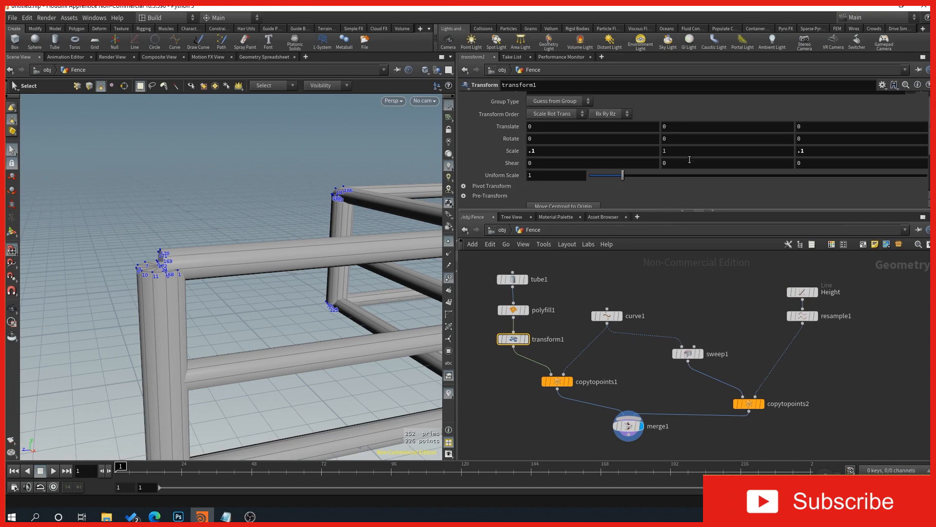
left_click(727, 150)
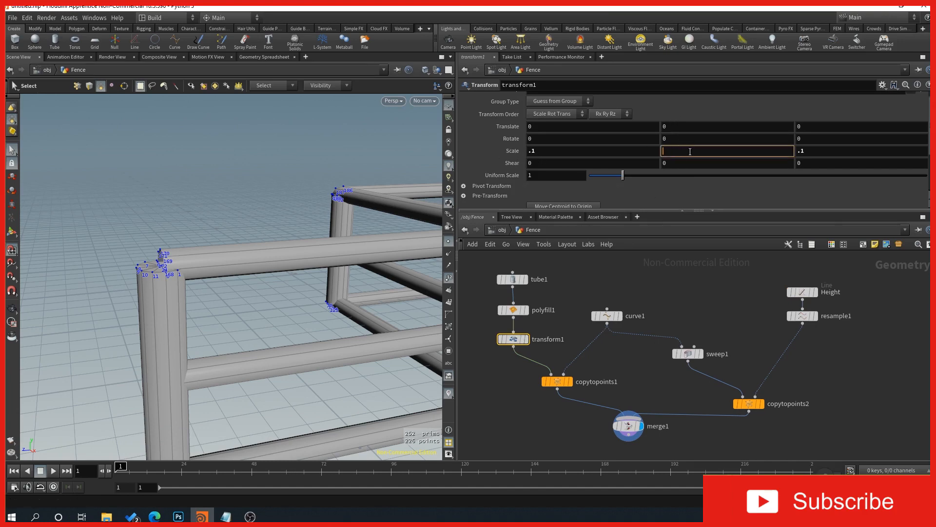
right_click(726, 151)
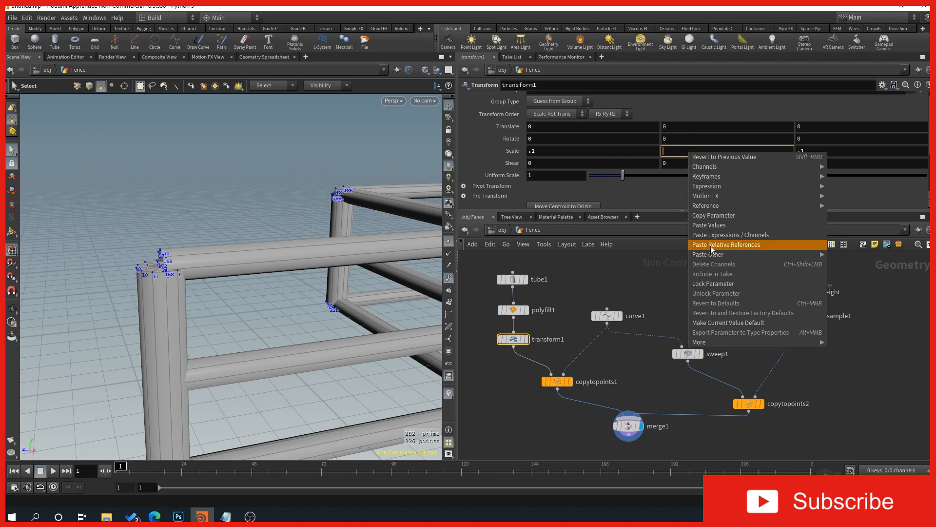
left_click(726, 244)
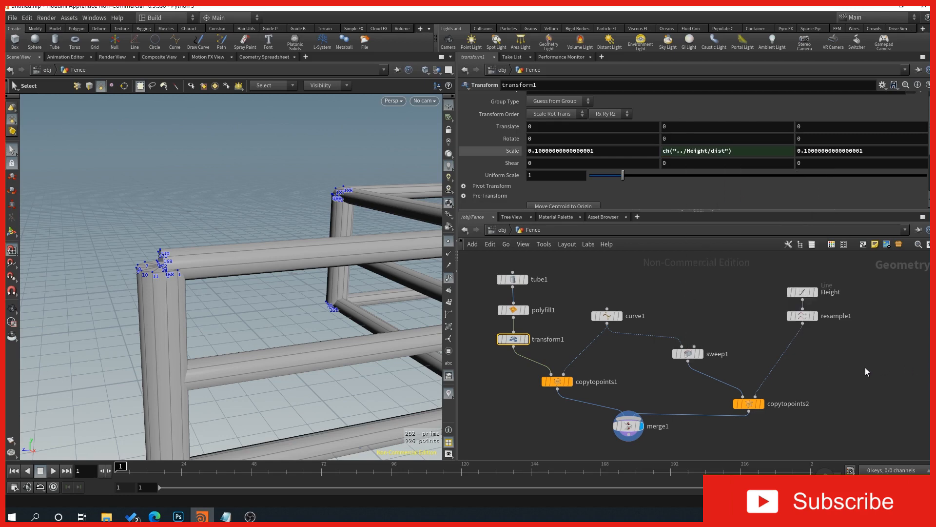
Scrub the Height line's Length slider to confirm the posts resize with it
left_click(802, 291)
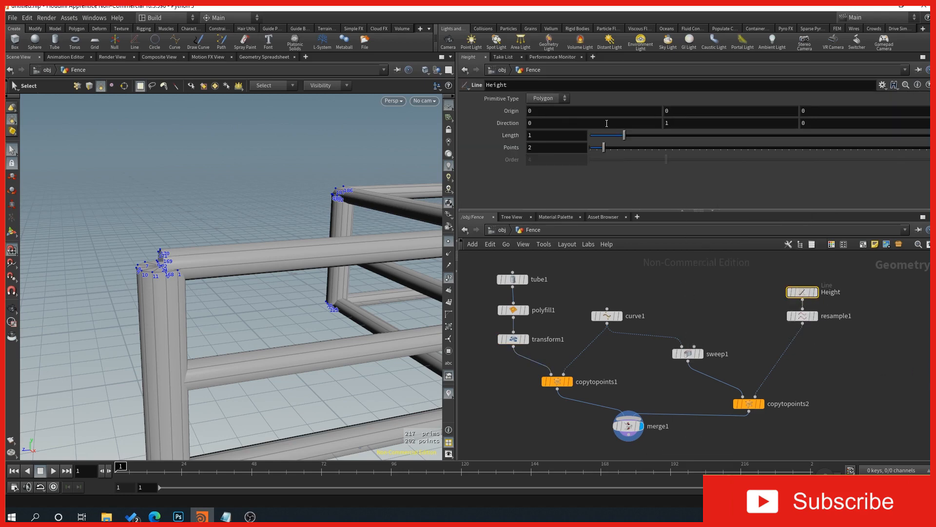
left_click_drag(626, 135, 619, 134)
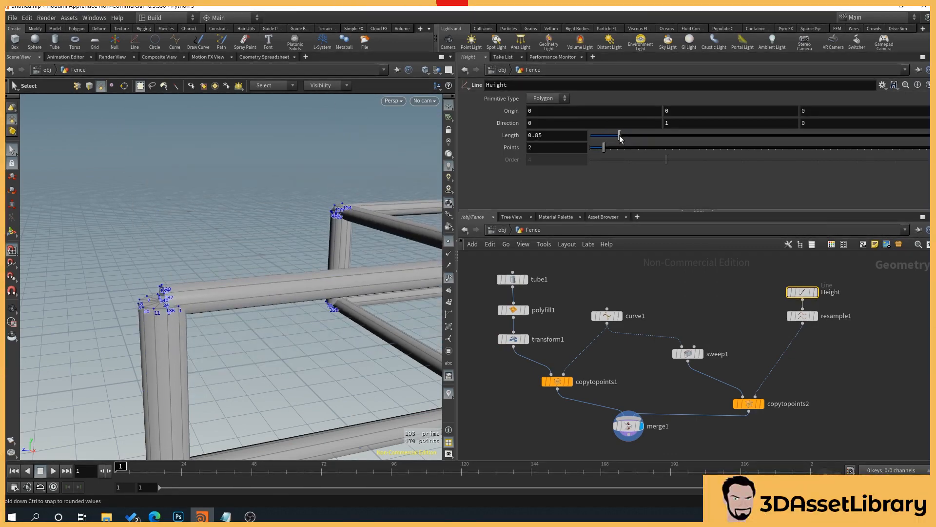
left_click_drag(621, 135, 615, 135)
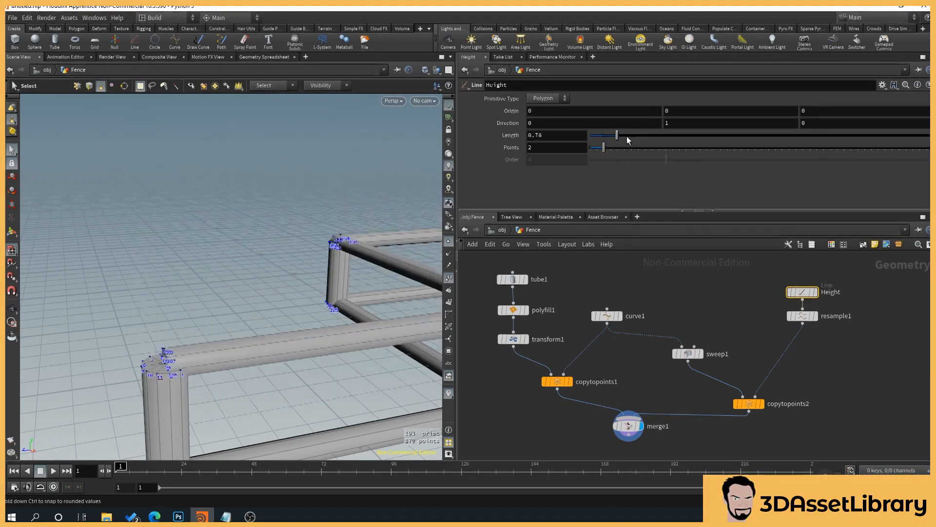
left_click_drag(616, 135, 624, 135)
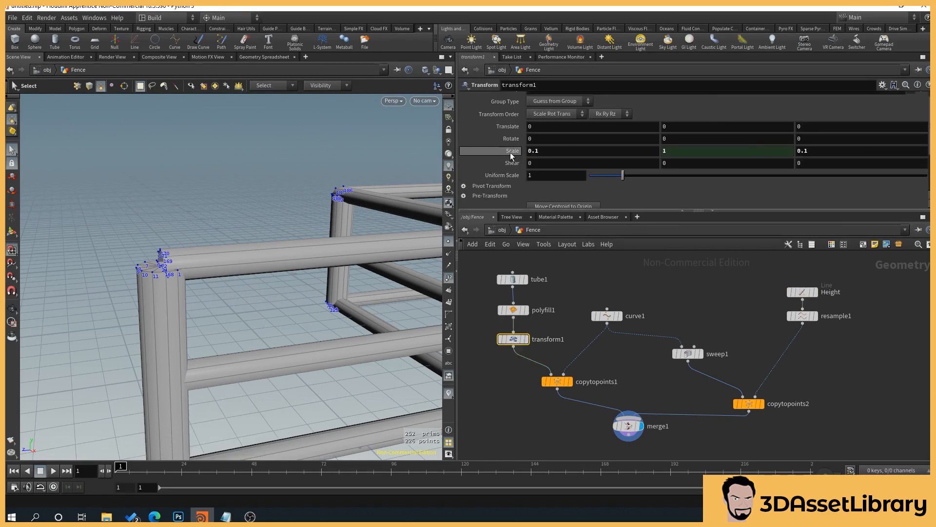
type("ch(\"../Height/dist\")")
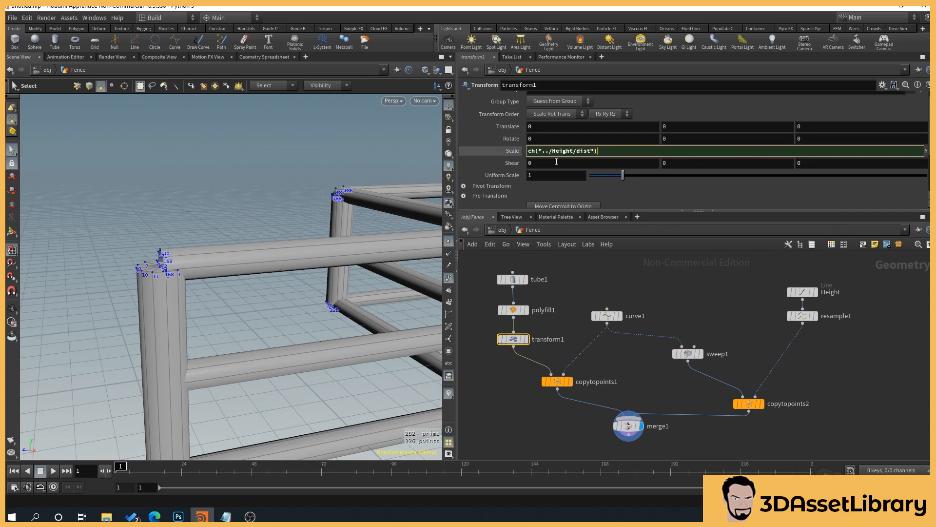
type("+.2")
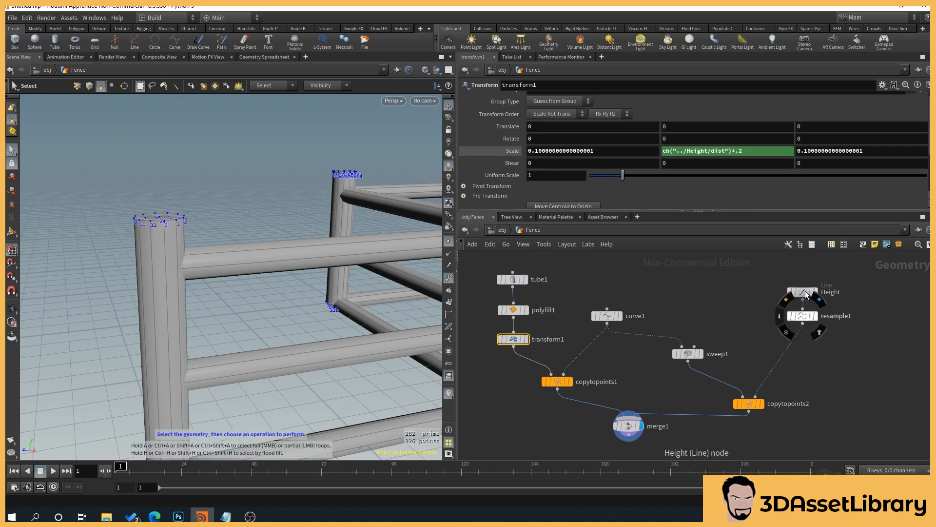
left_click(802, 292)
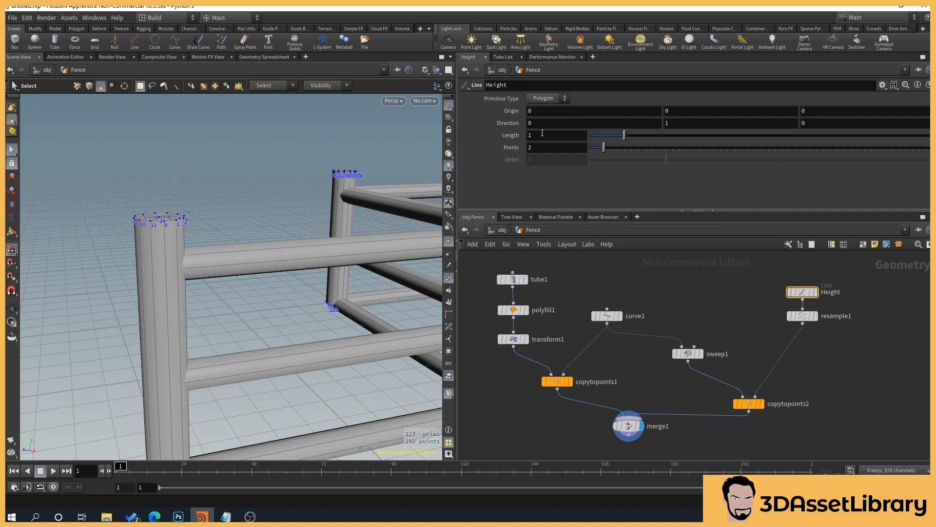
left_click_drag(624, 134, 640, 135)
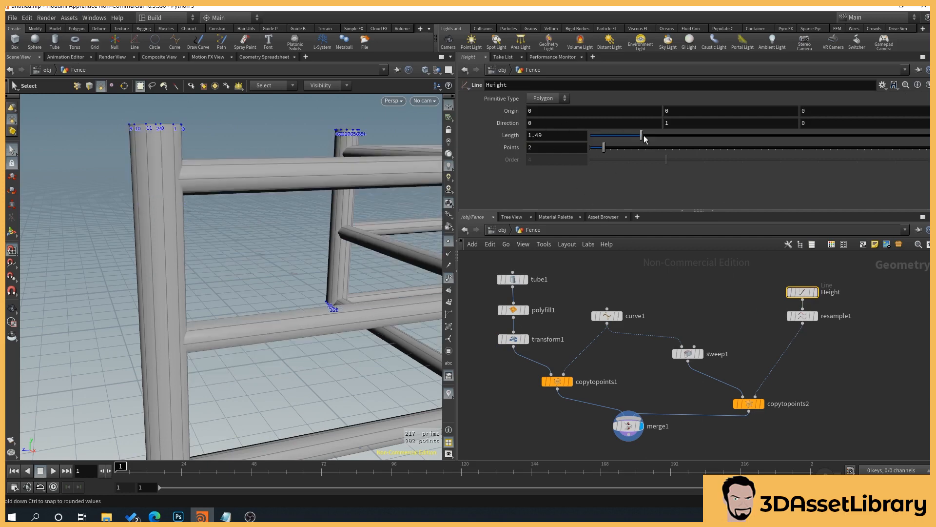
left_click_drag(641, 134, 628, 135)
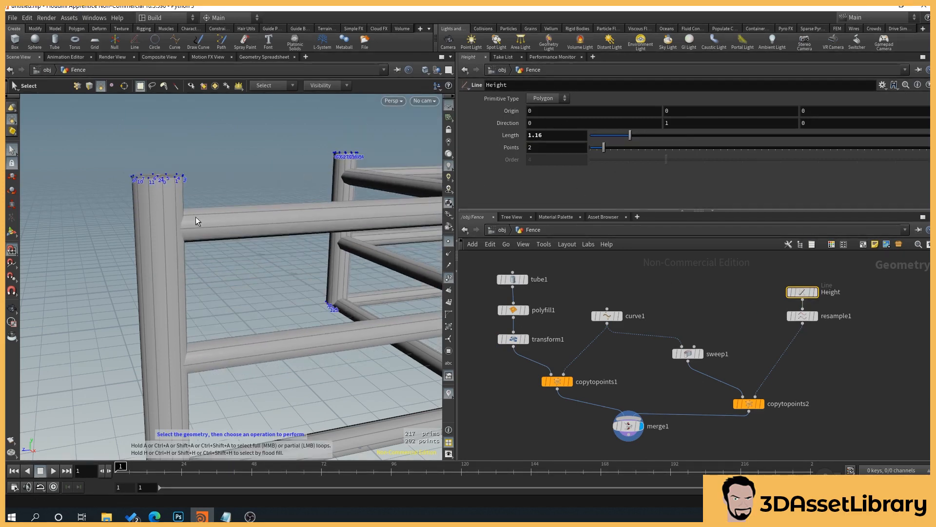
left_click(555, 135)
type("1")
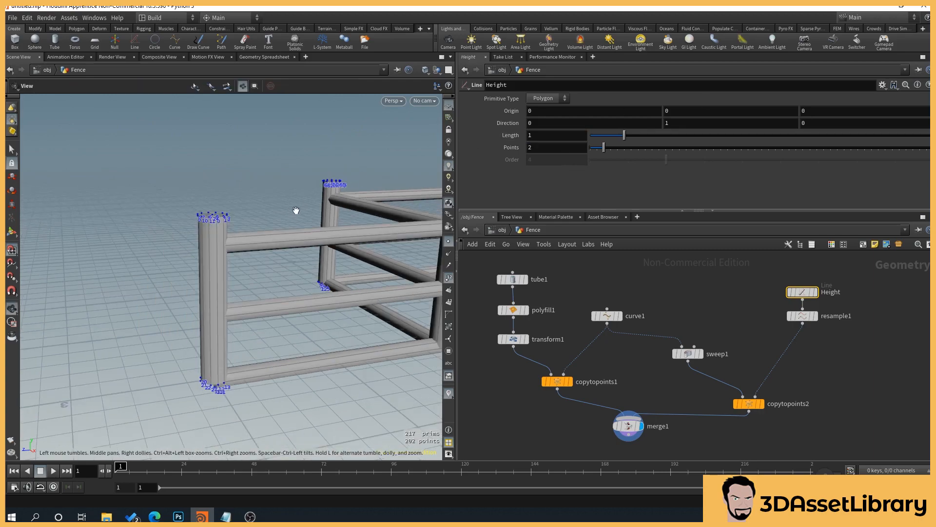
left_click_drag(295, 210, 238, 204)
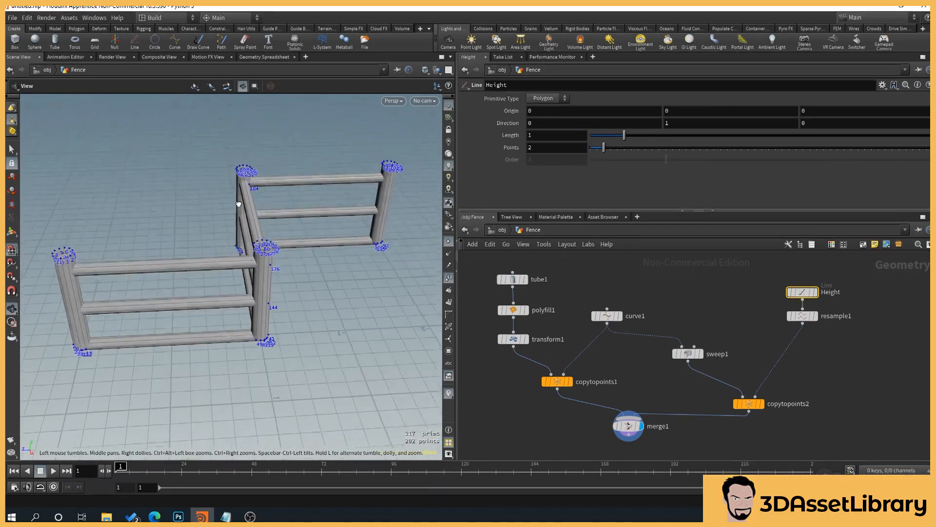
left_click_drag(238, 204, 242, 218)
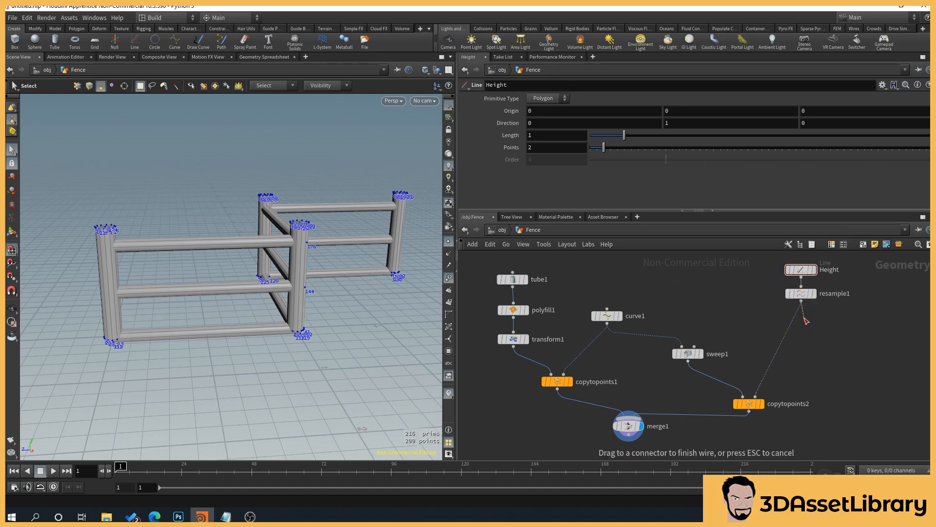
Add a Group by Range SOP after resample1, renamed Group1stPoint with group Grp1stPoint
key("tab")
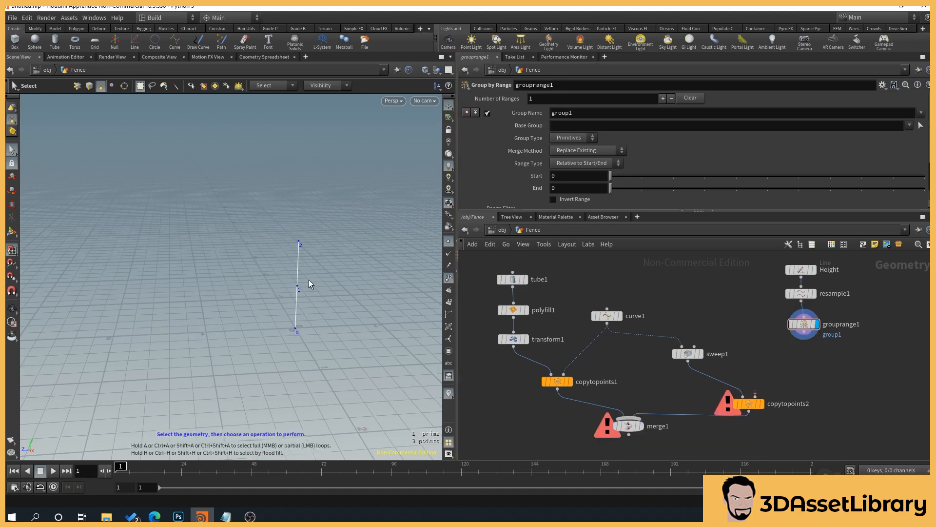
double_click(841, 323)
type("Group1stPoint")
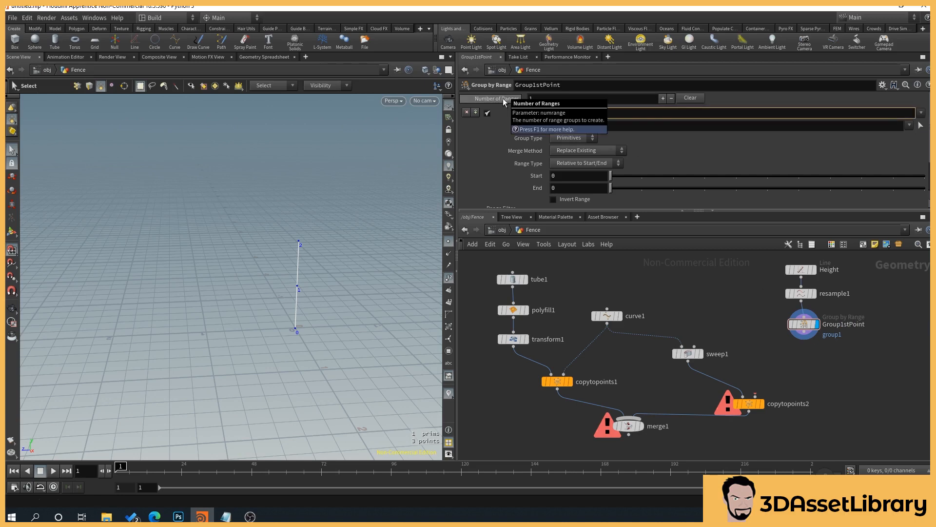
type("Grp")
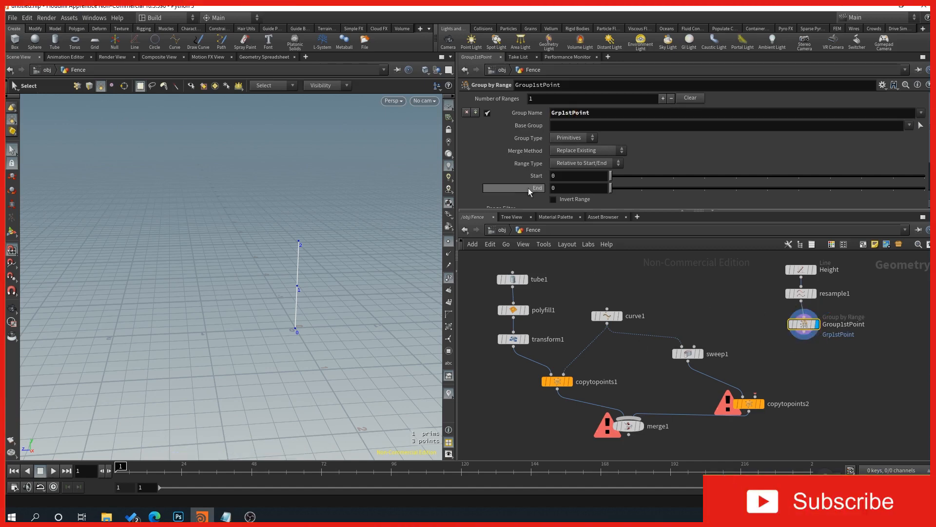
Set the group to Points with a Start/End range type
left_click(572, 125)
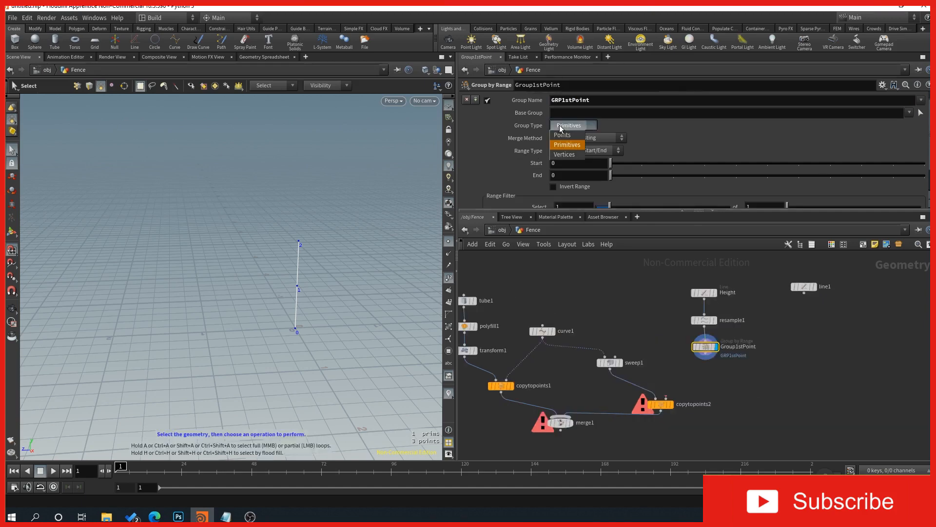
left_click(561, 135)
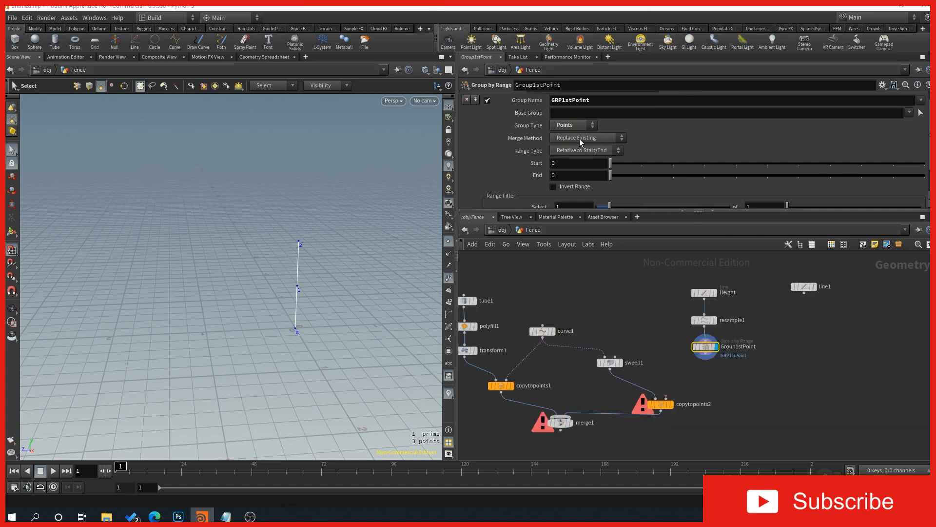
left_click(585, 150)
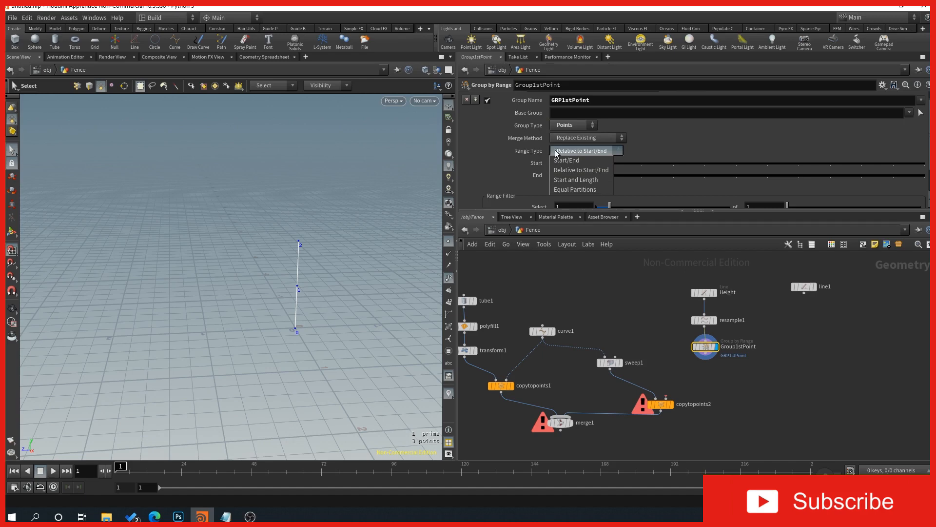
left_click(565, 160)
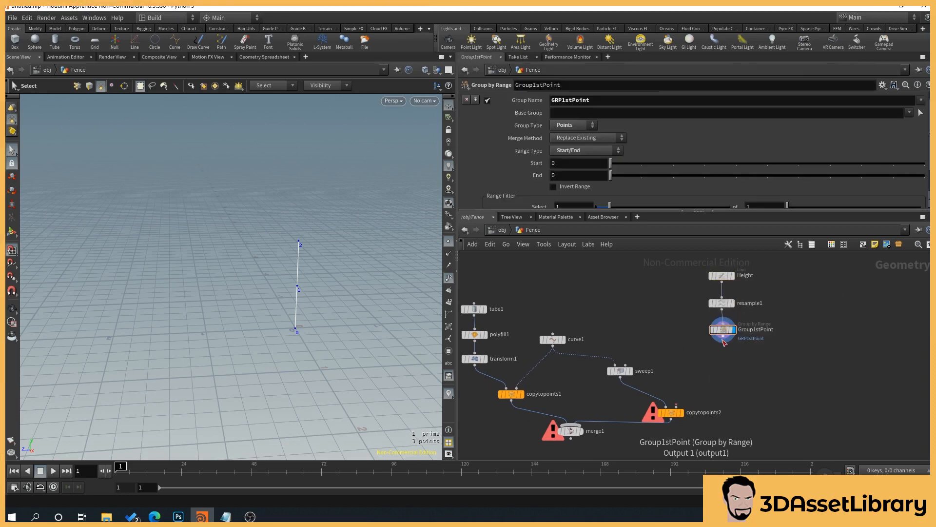
Add a Blast SOP deleting group GRP1stPoint, keeping range start 0, and display the two-point line
key("tab")
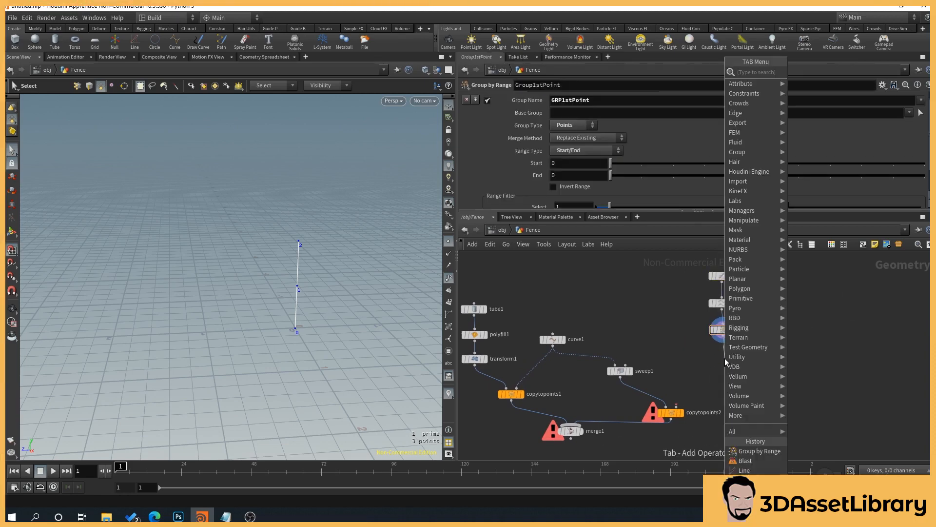
type("blas")
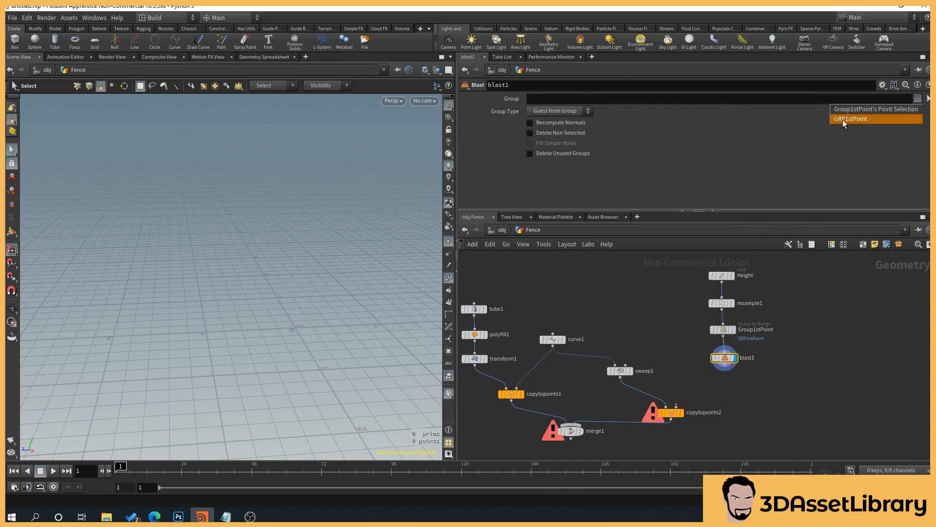
left_click(850, 118)
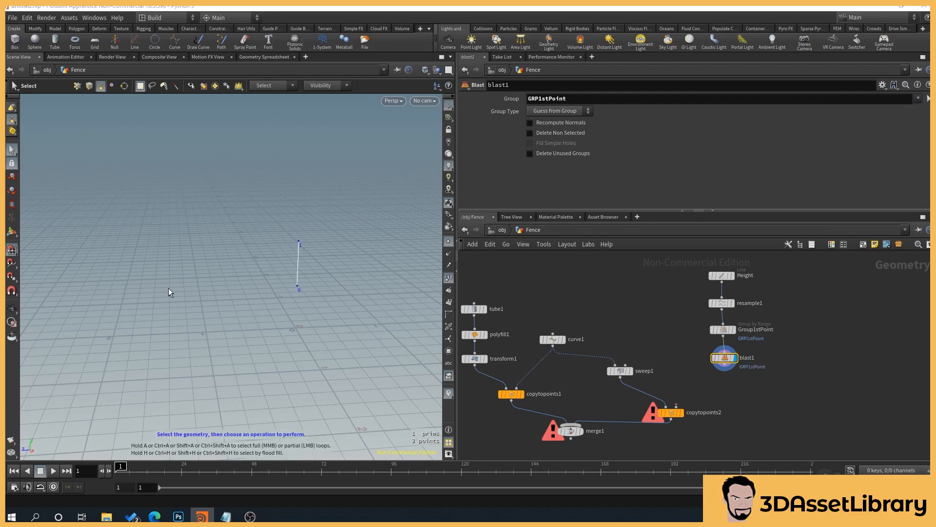
mouse_move(282, 344)
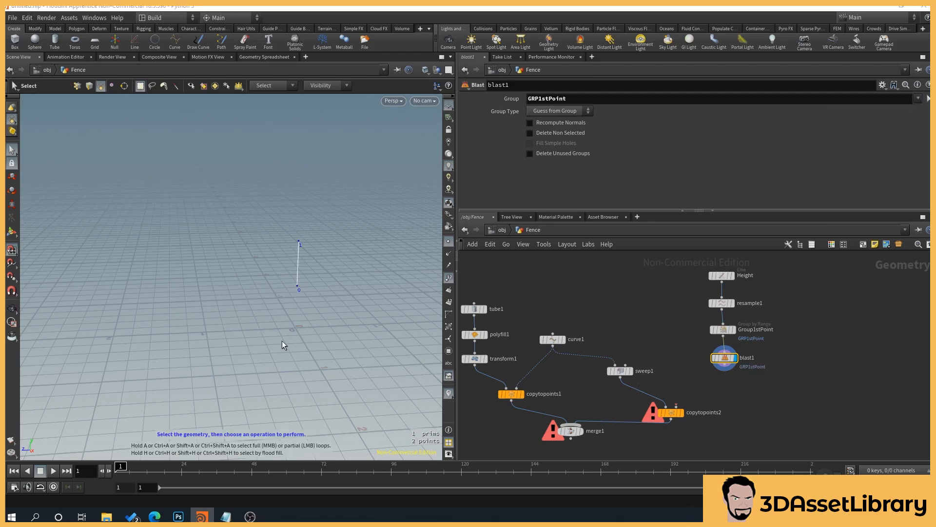
left_click(723, 329)
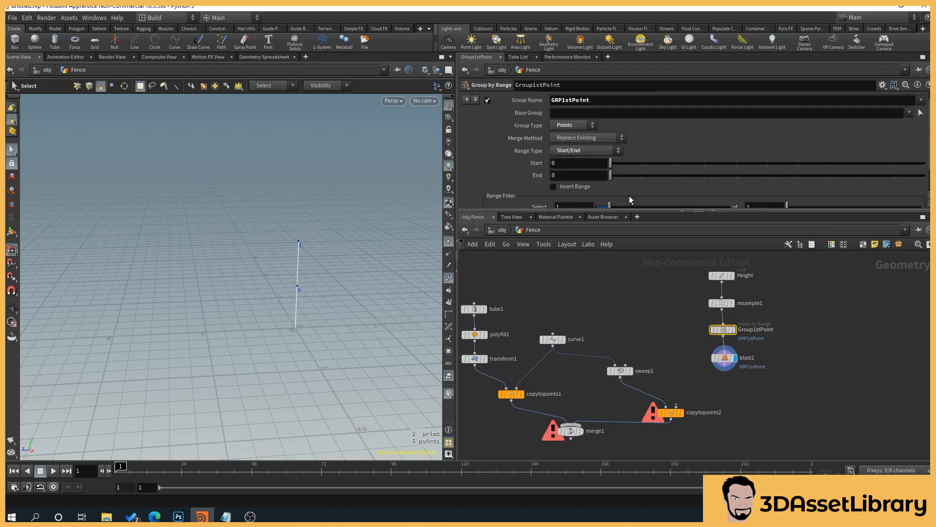
left_click_drag(611, 163, 639, 163)
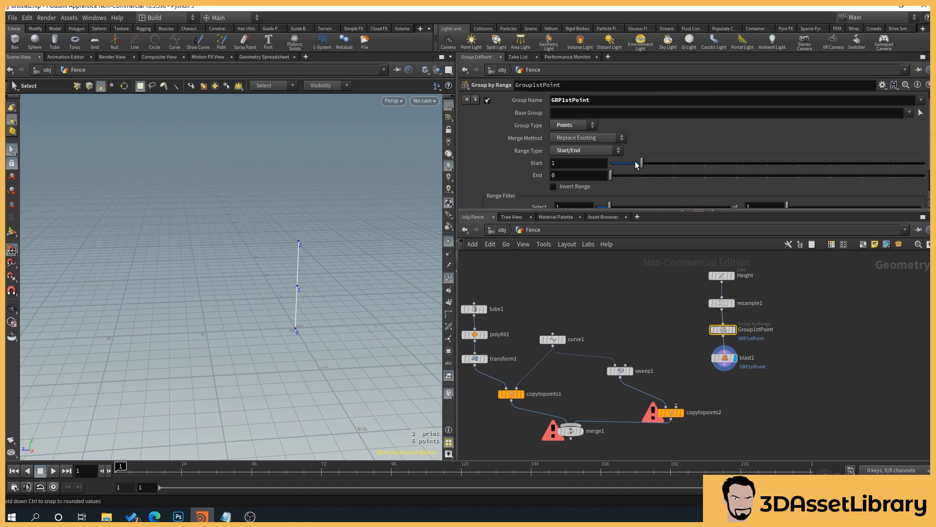
left_click_drag(638, 162, 609, 163)
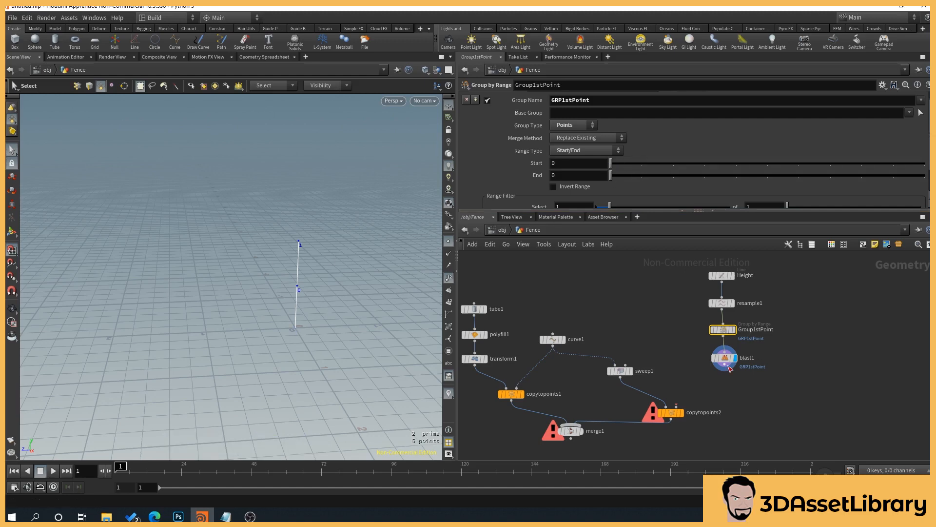
left_click(723, 357)
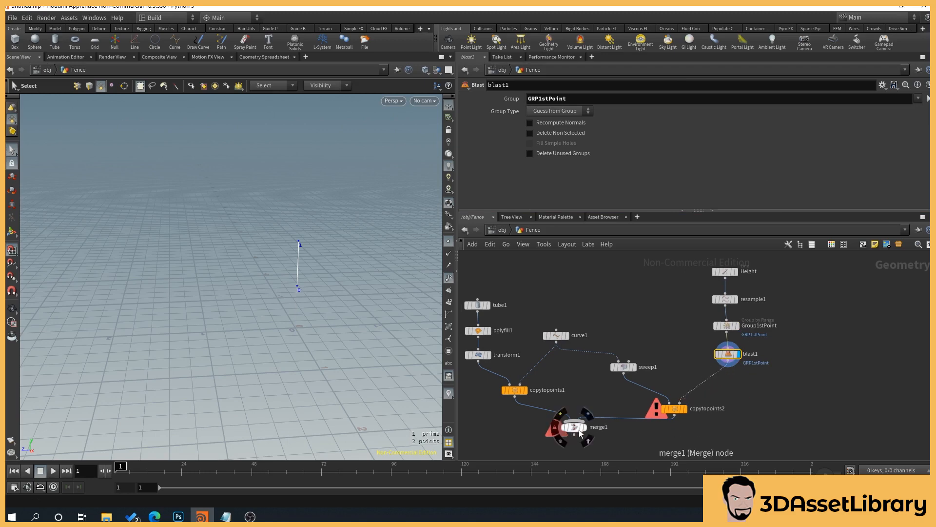
Display merge1 and scrub the Height Length from 3 down to about 1.61, leaving two rails
left_click(572, 426)
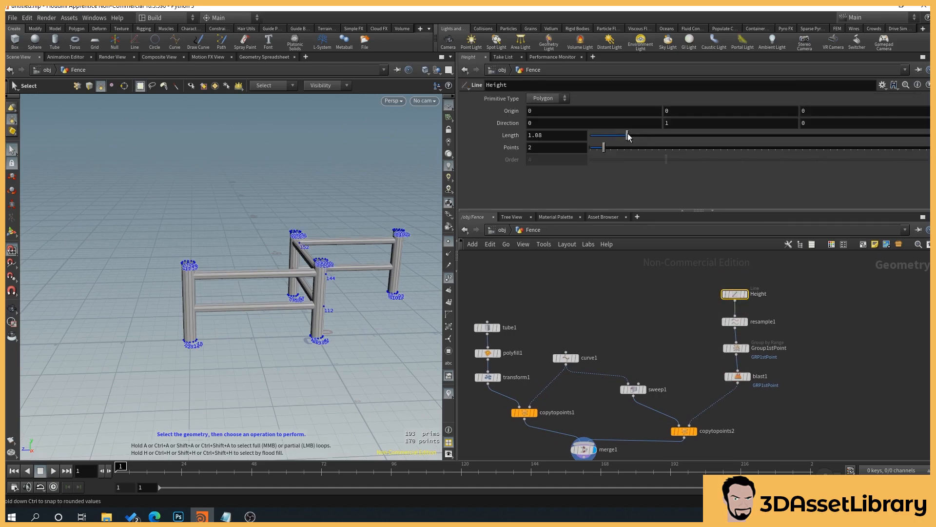
left_click_drag(628, 136, 692, 135)
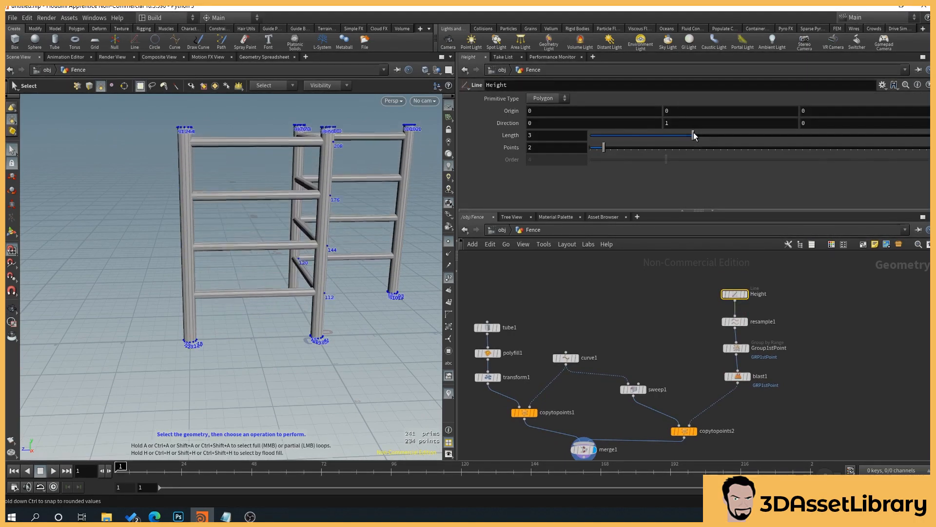
left_click_drag(692, 135, 643, 136)
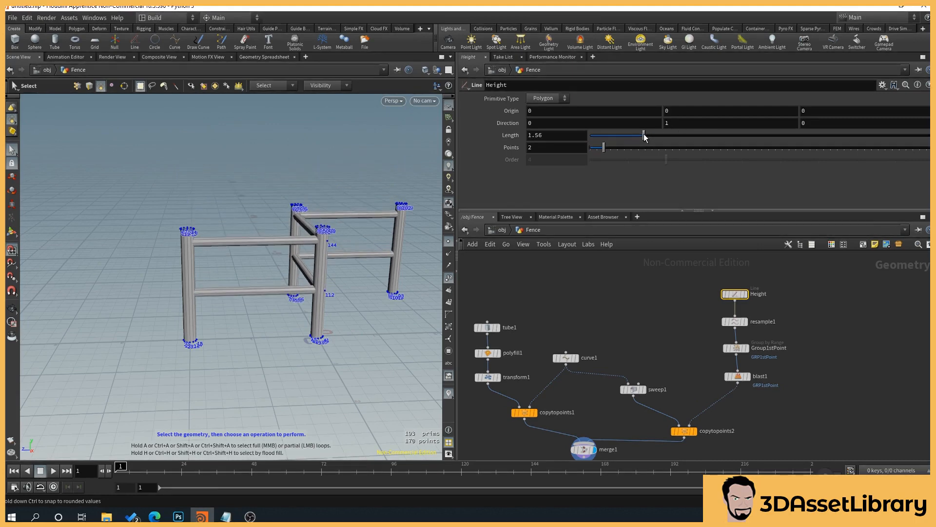
left_click_drag(644, 135, 645, 135)
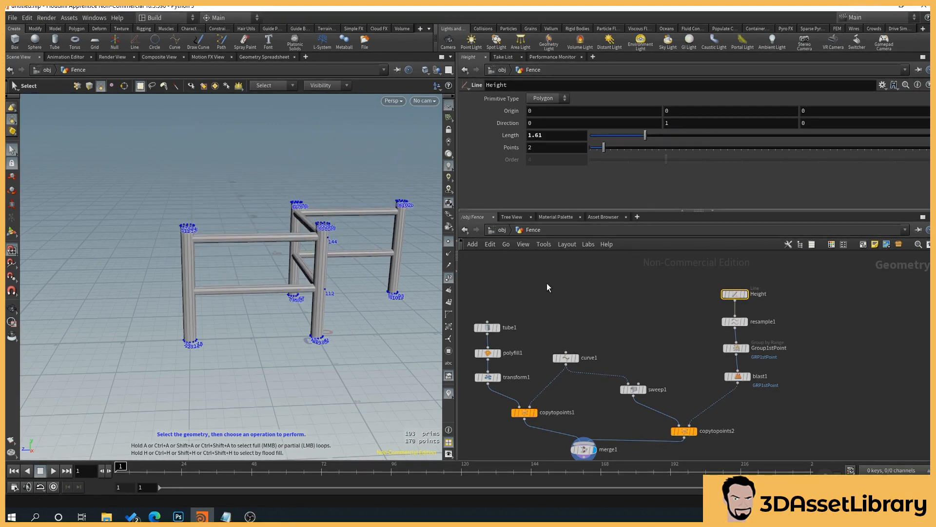
left_click(563, 357)
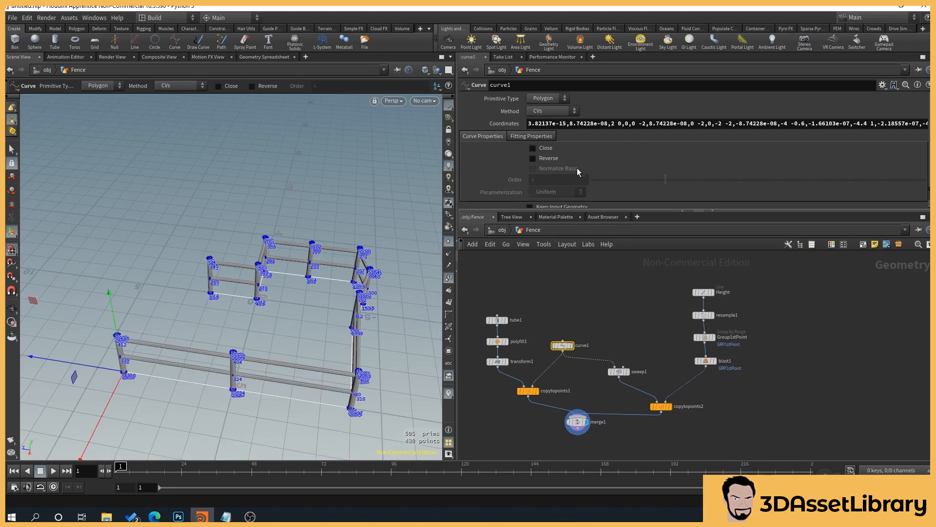
Add another point to curve1 to extend the fence path
left_click(533, 147)
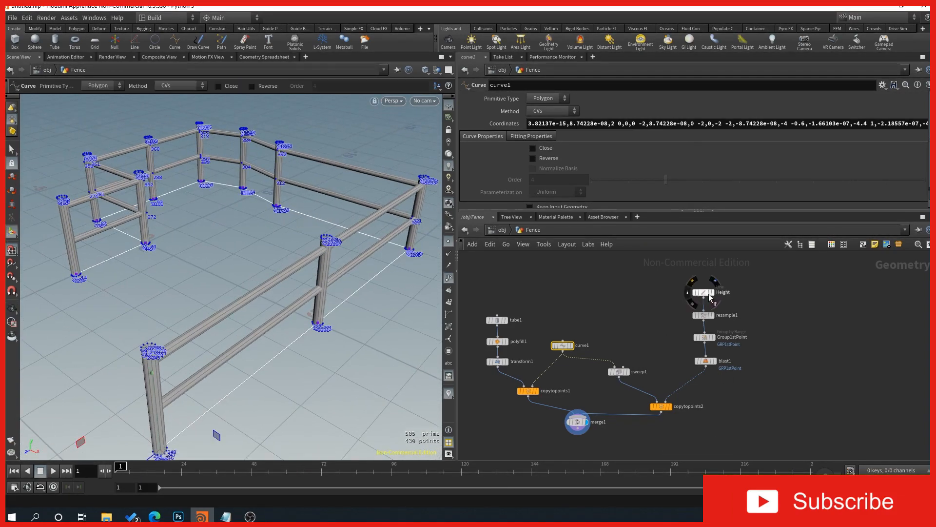
Raise the Height line's Length to 2.93 for taller posts and three rails
left_click(703, 292)
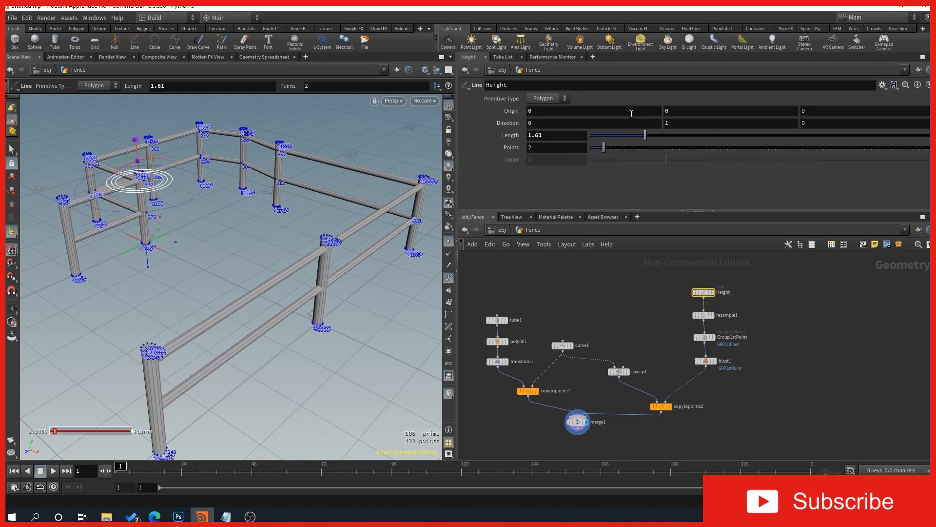
left_click_drag(618, 135, 656, 135)
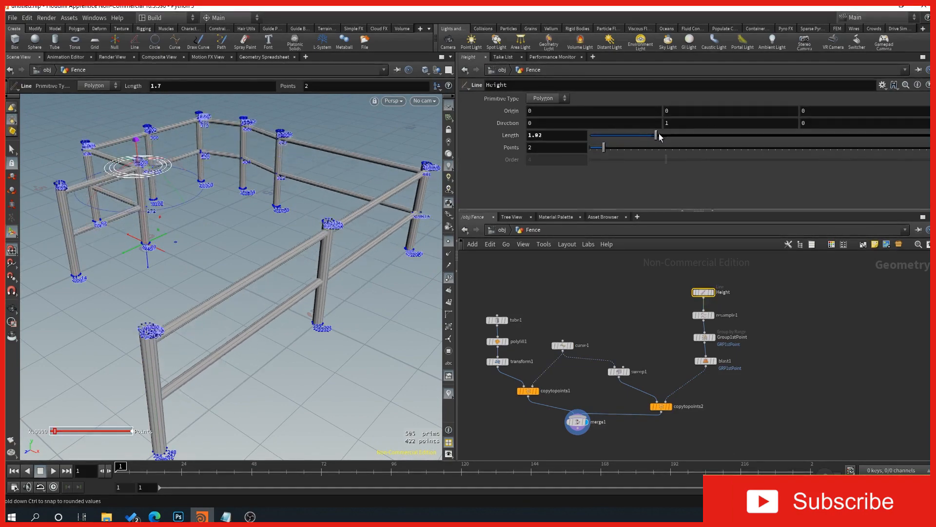
left_click_drag(656, 134, 690, 135)
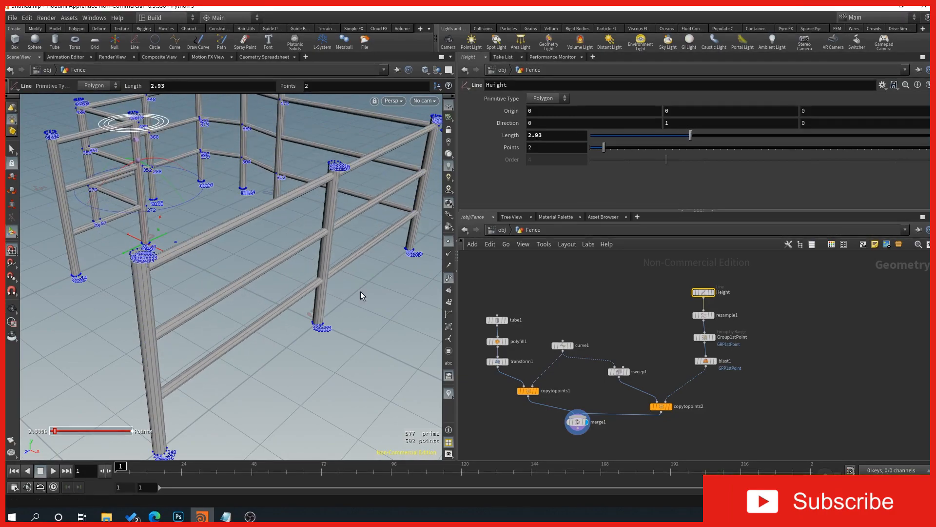